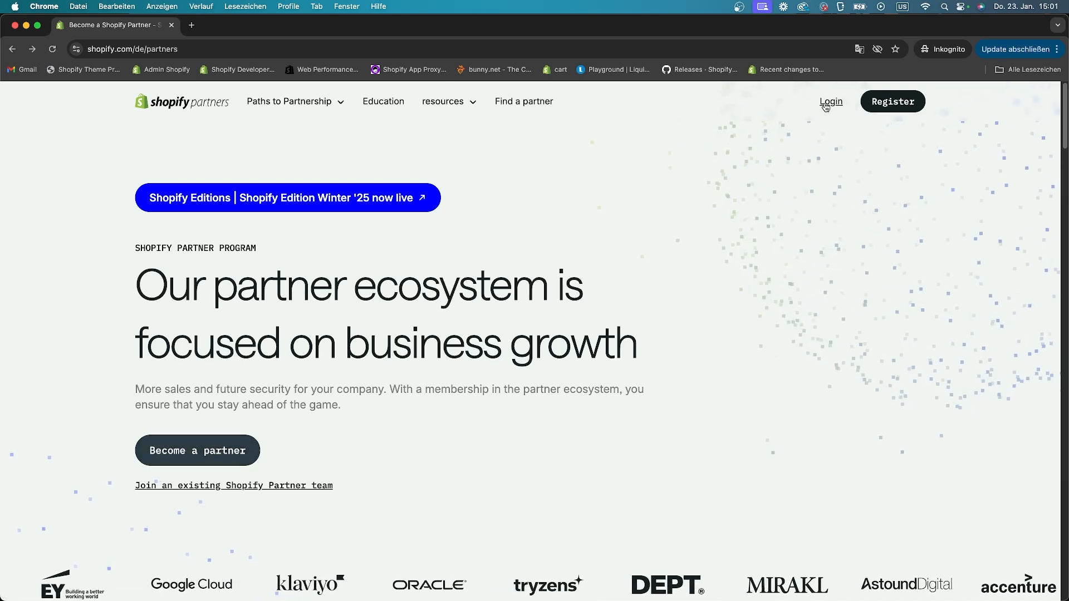
# Log in on Shopify Partners, then scroll through the Visual Studio Code homepage.
pyautogui.click(831, 102)
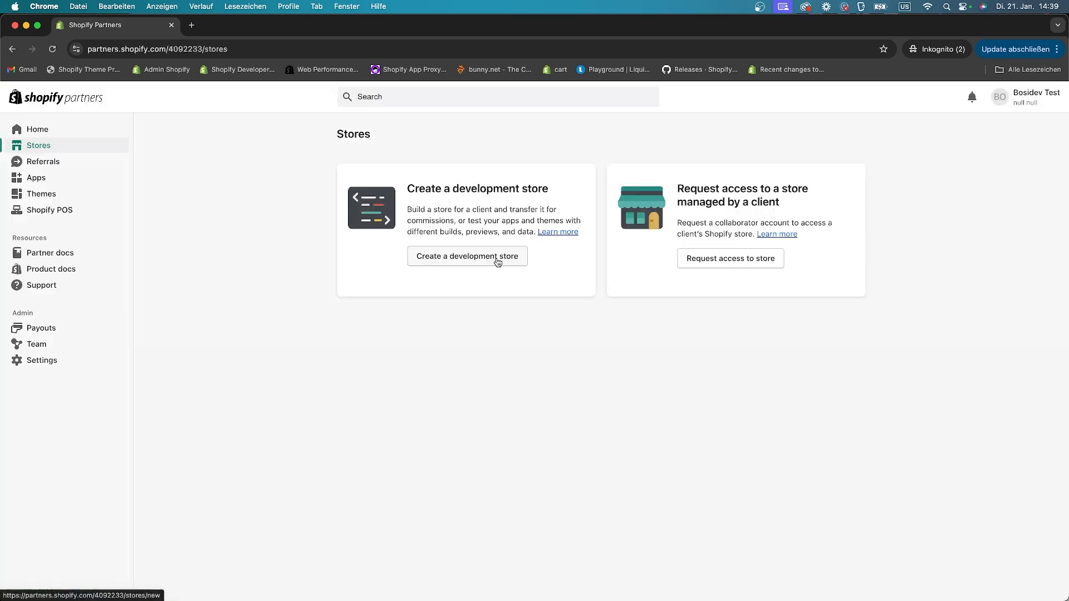
pyautogui.moveTo(473, 258)
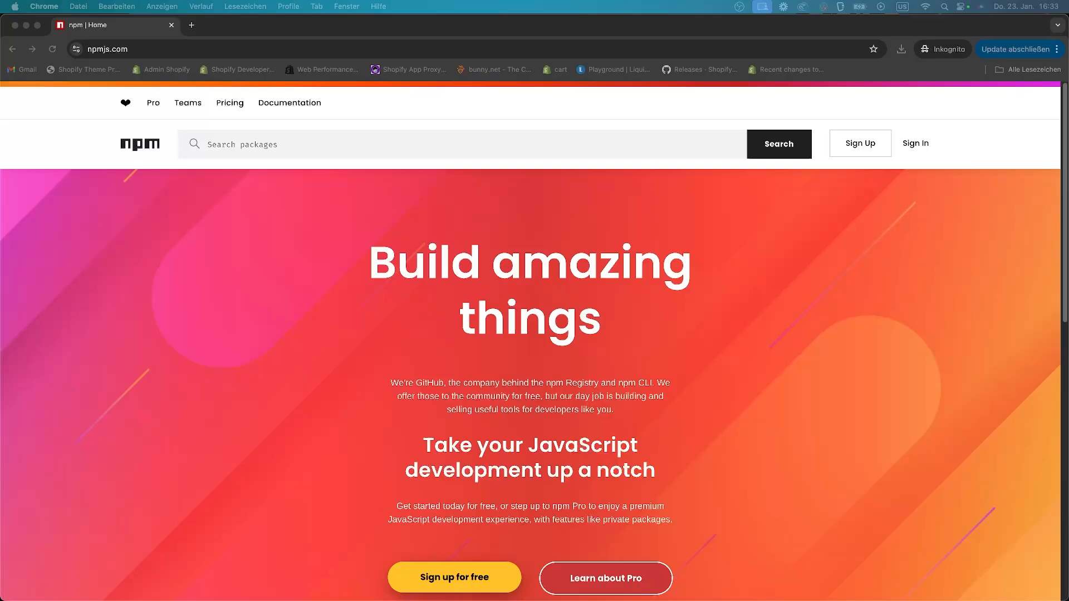
pyautogui.scroll(-3)
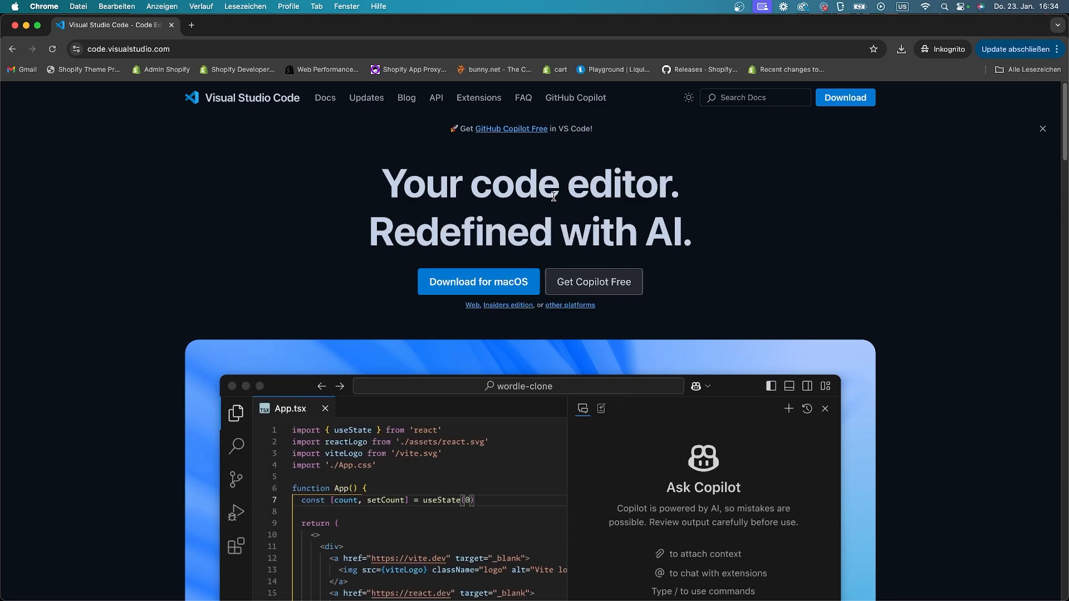
pyautogui.scroll(-3)
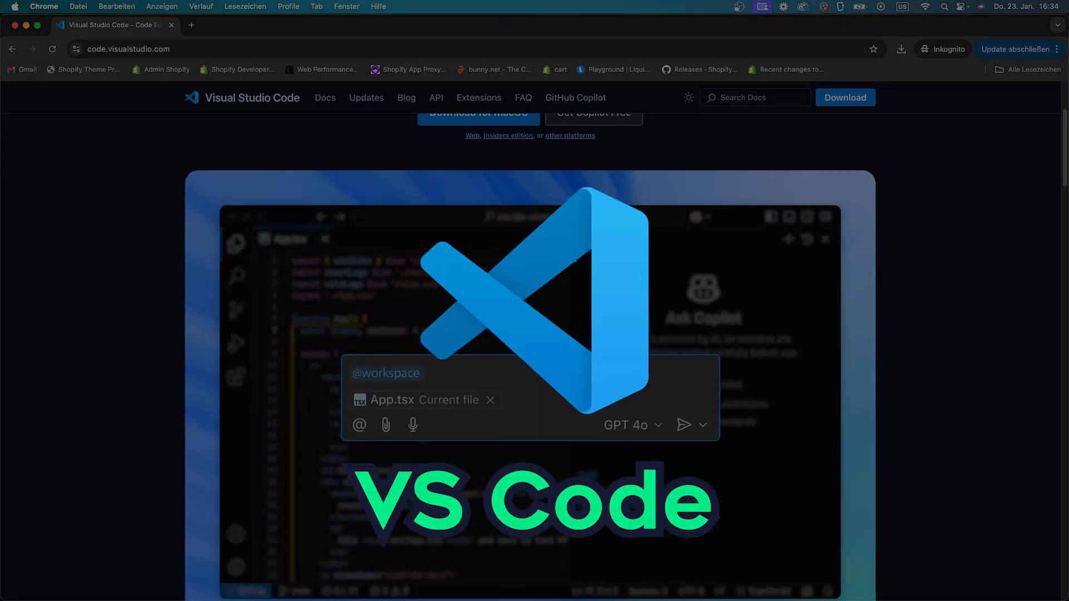
pyautogui.scroll(-3)
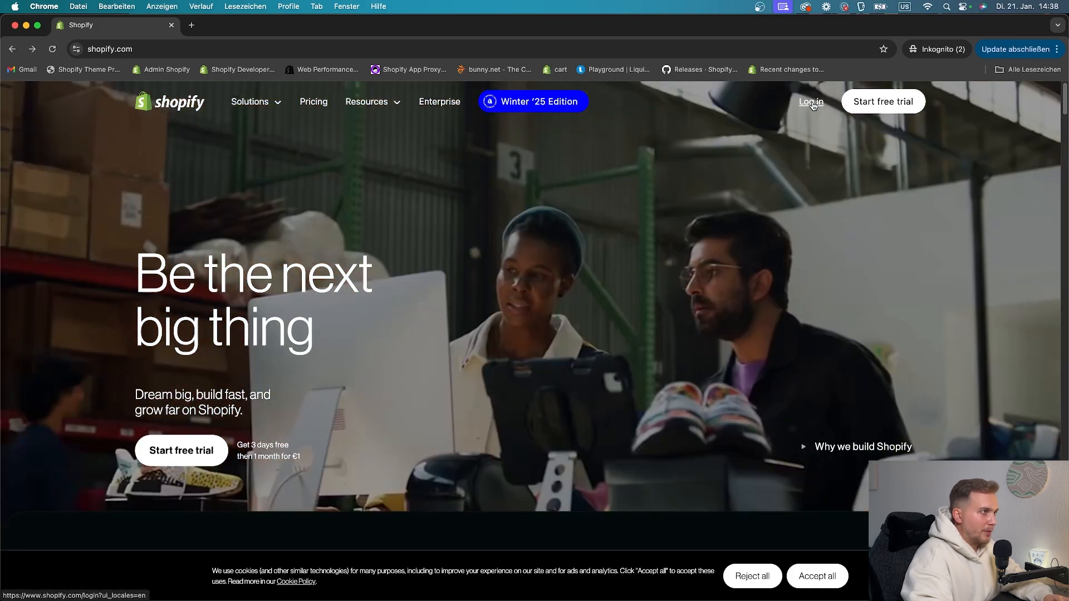
# Create a test-and-build development store named 'Bosidev Test' from the Stores page.
pyautogui.click(810, 102)
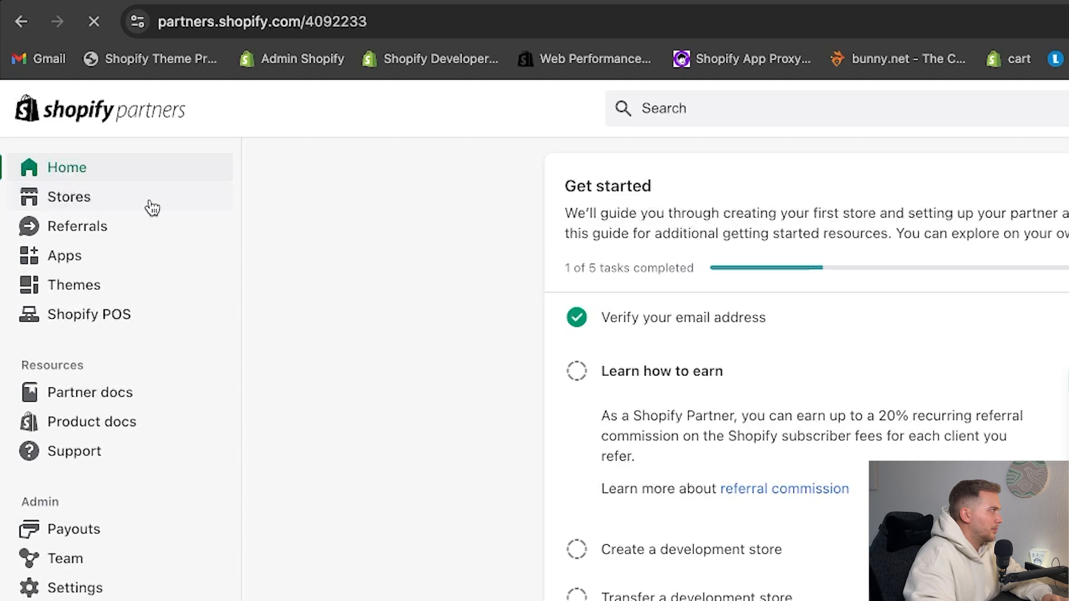
pyautogui.click(68, 197)
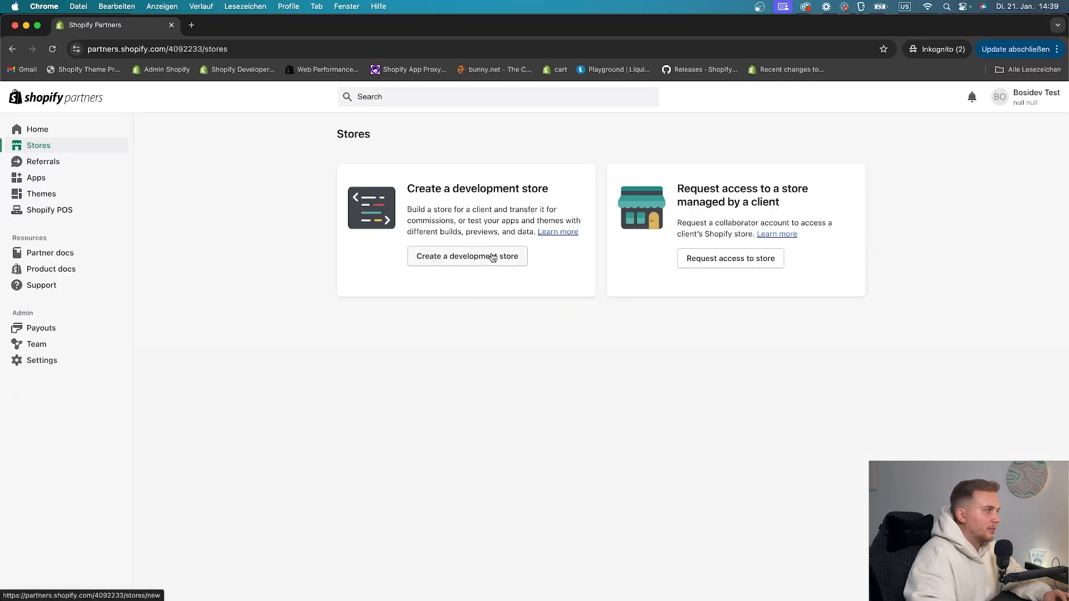
pyautogui.click(467, 256)
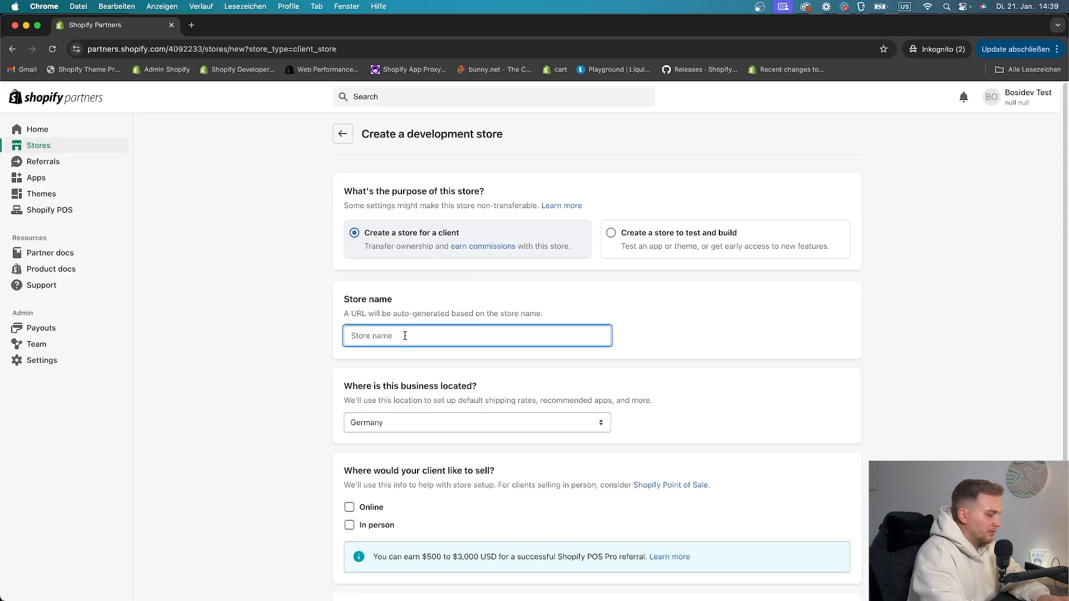
pyautogui.click(610, 233)
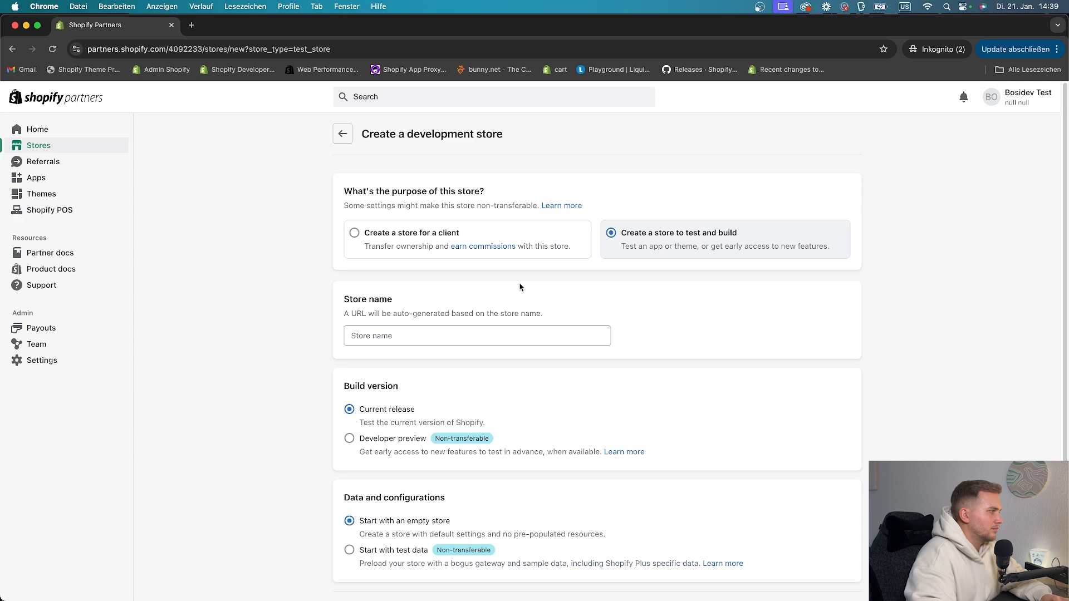
pyautogui.write('Bosidev Test')
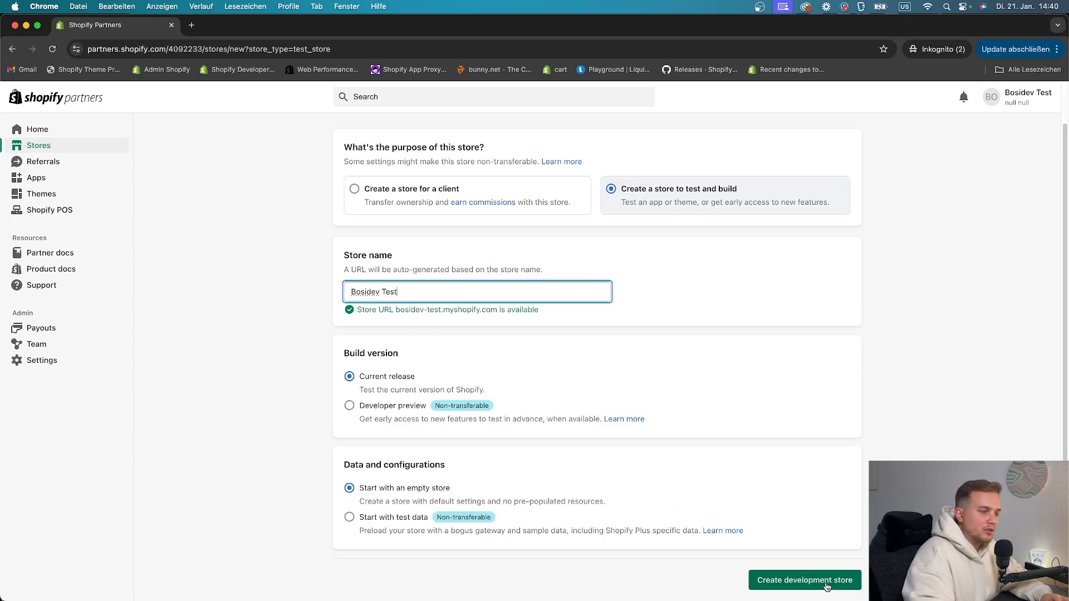
pyautogui.click(805, 580)
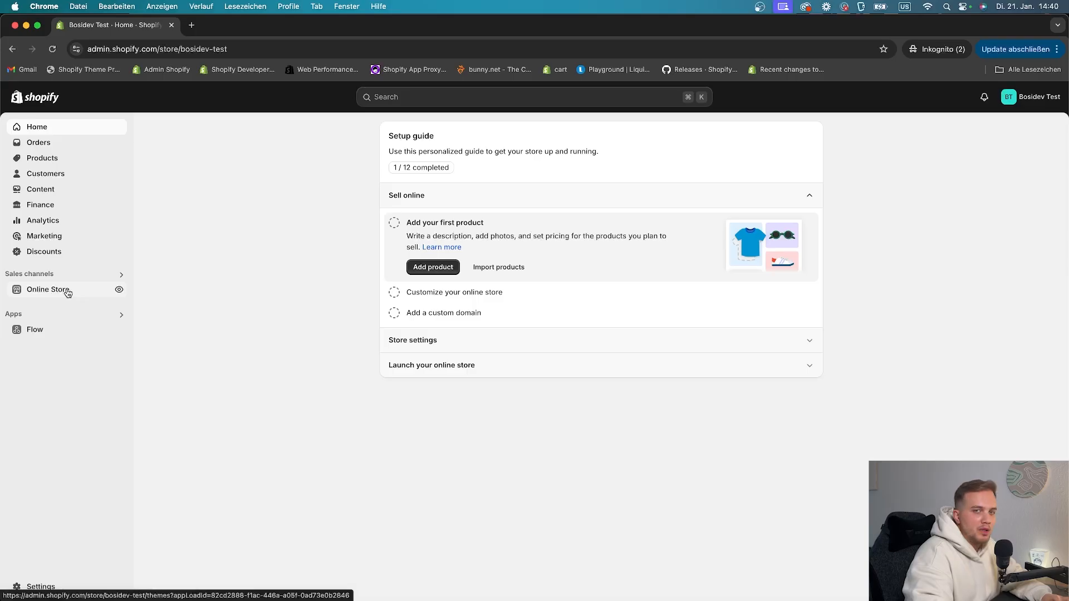
# Open Edit code for the Dawn theme from Online Store > Themes.
pyautogui.click(47, 290)
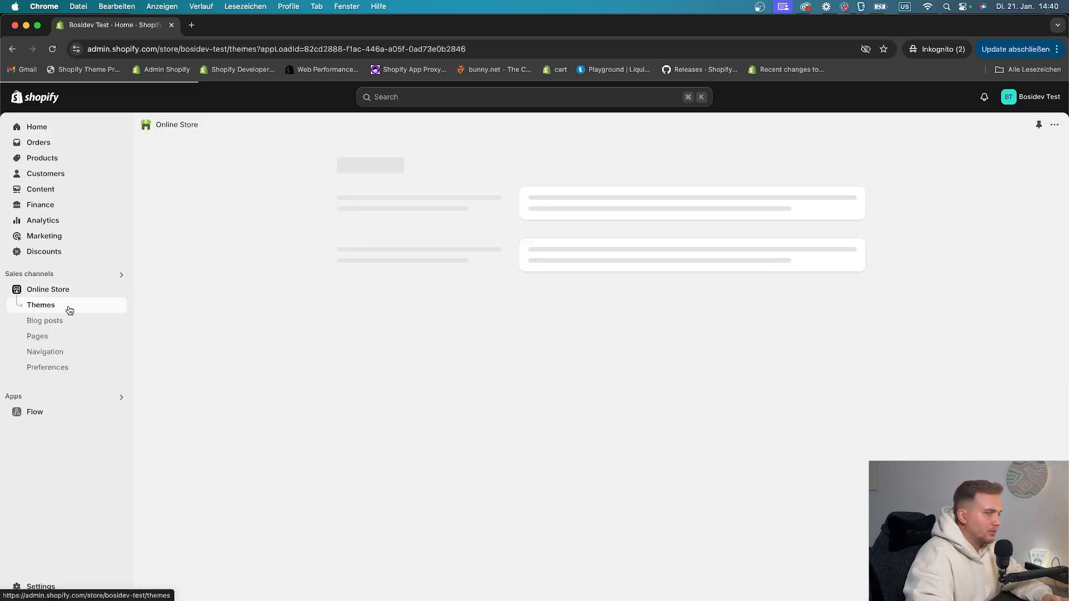
pyautogui.click(40, 304)
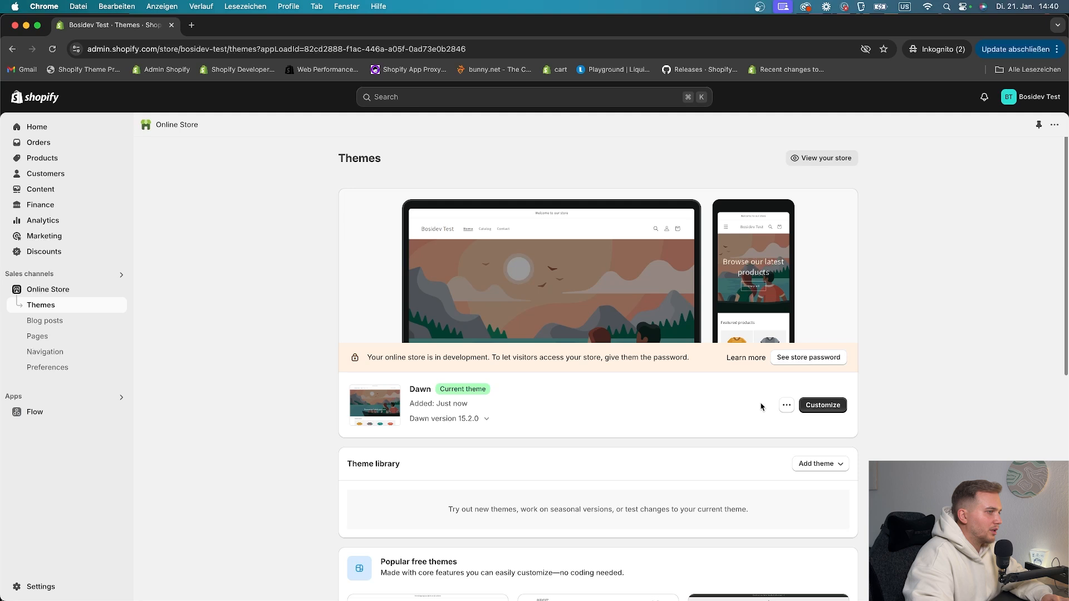
pyautogui.click(786, 405)
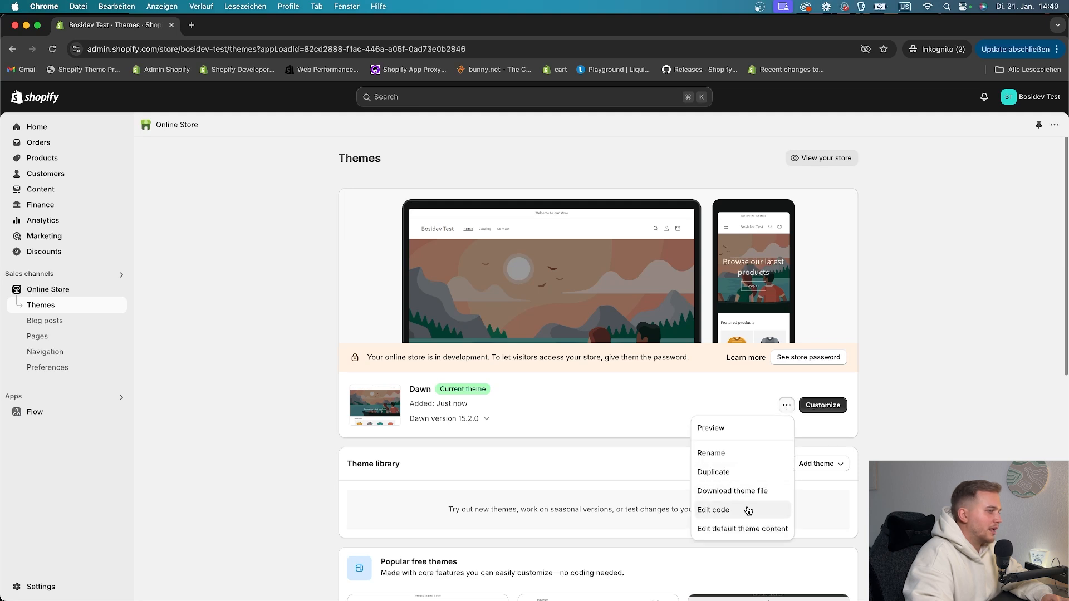
pyautogui.click(713, 509)
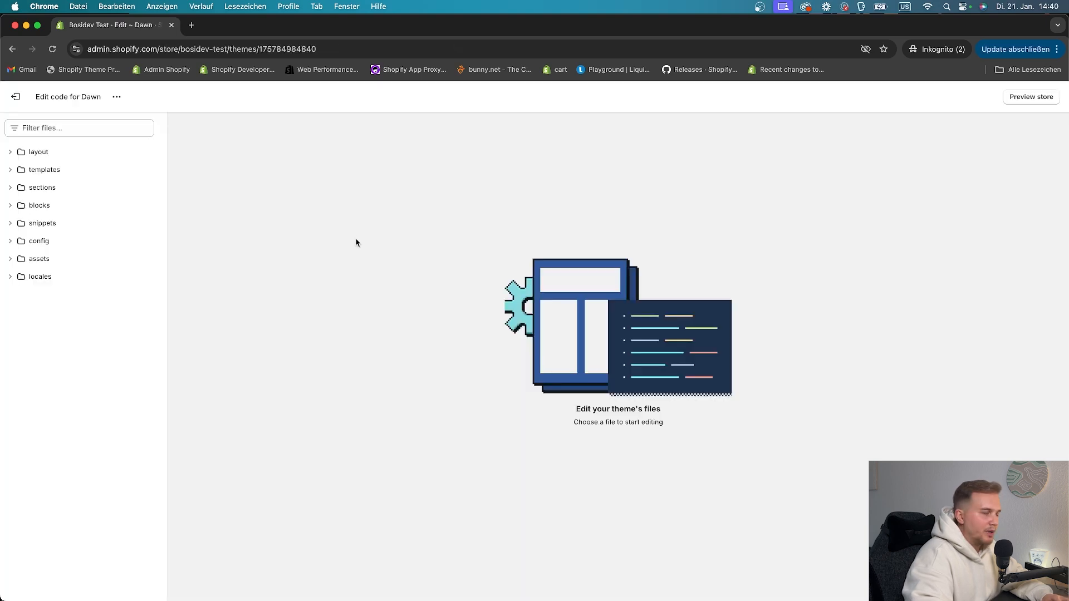
pyautogui.moveTo(183, 98)
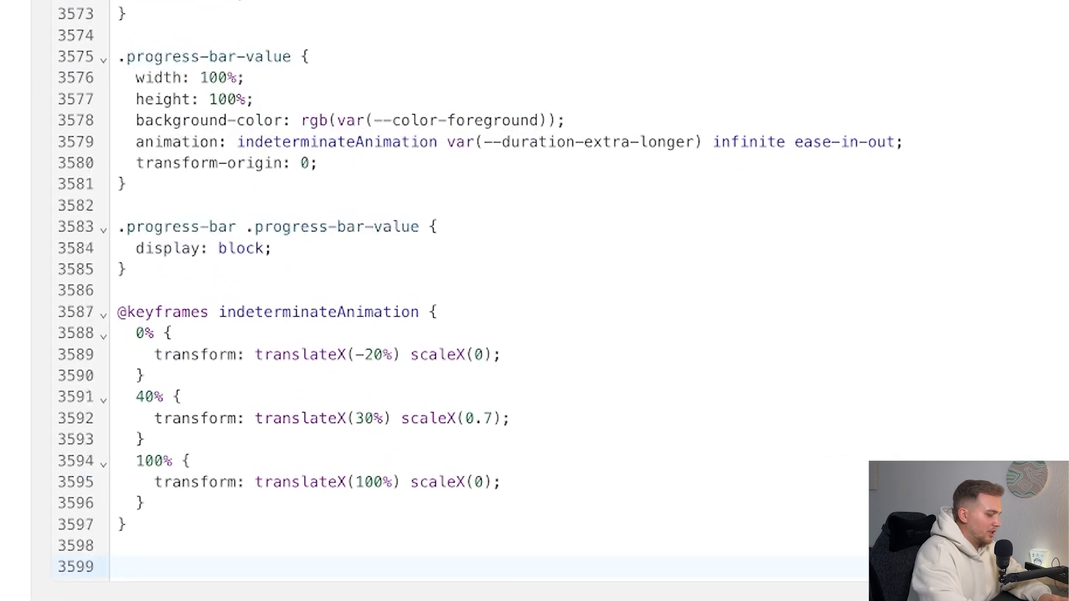
# Append 'h1, h2, h3, h4, h5, h6 { color: red !important; }' to base.css and save.
pyautogui.write('h1, h2, h3, h4, h5 , h6 {')
pyautogui.write('color: red !i')
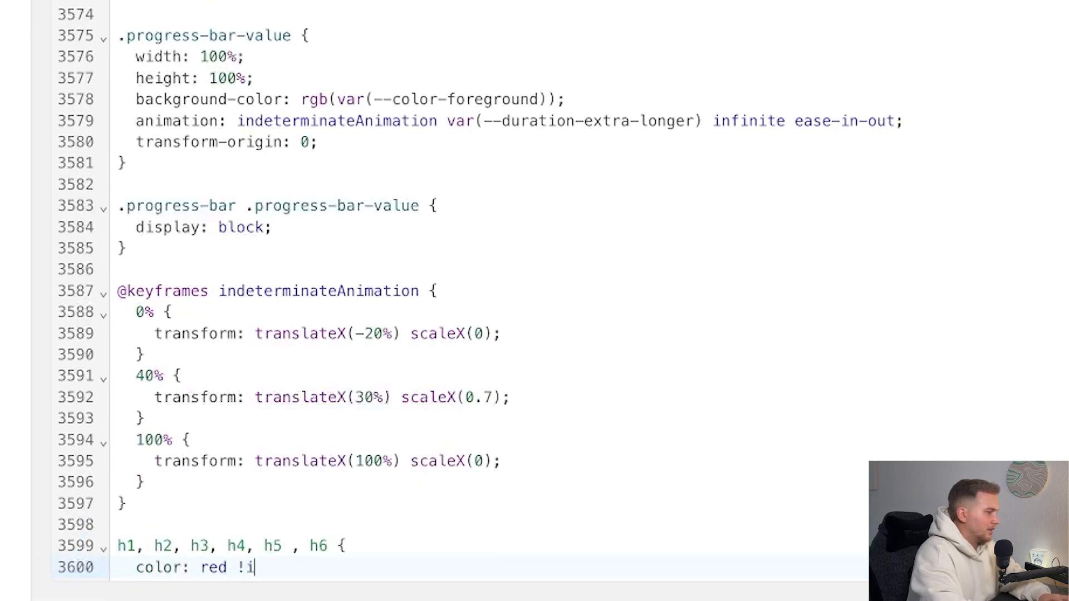
pyautogui.write('mportant;')
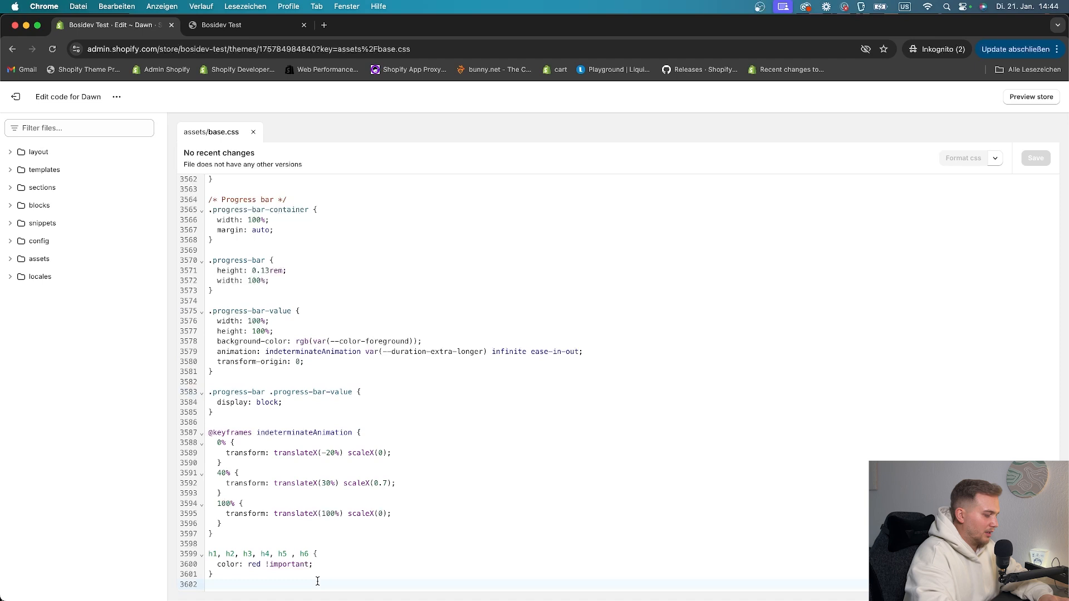
pyautogui.press('Enter')
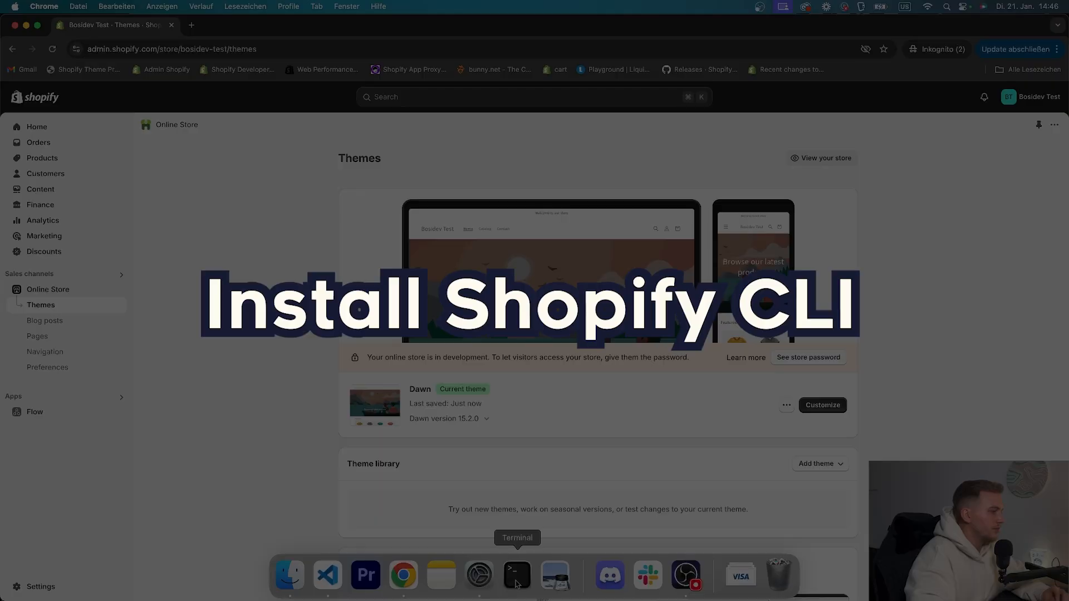
pyautogui.moveTo(521, 584)
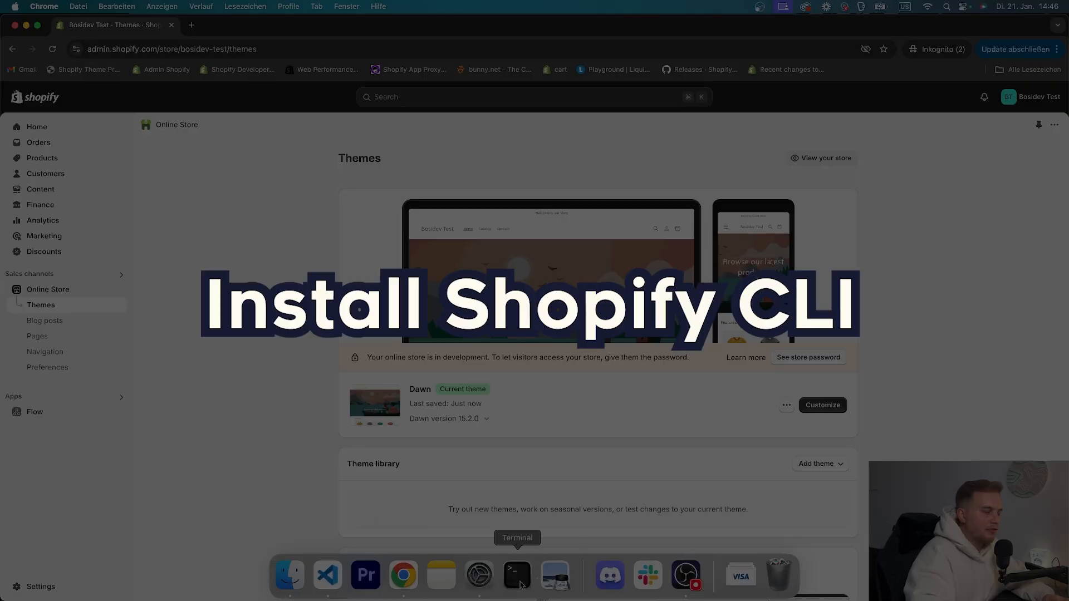
pyautogui.click(517, 575)
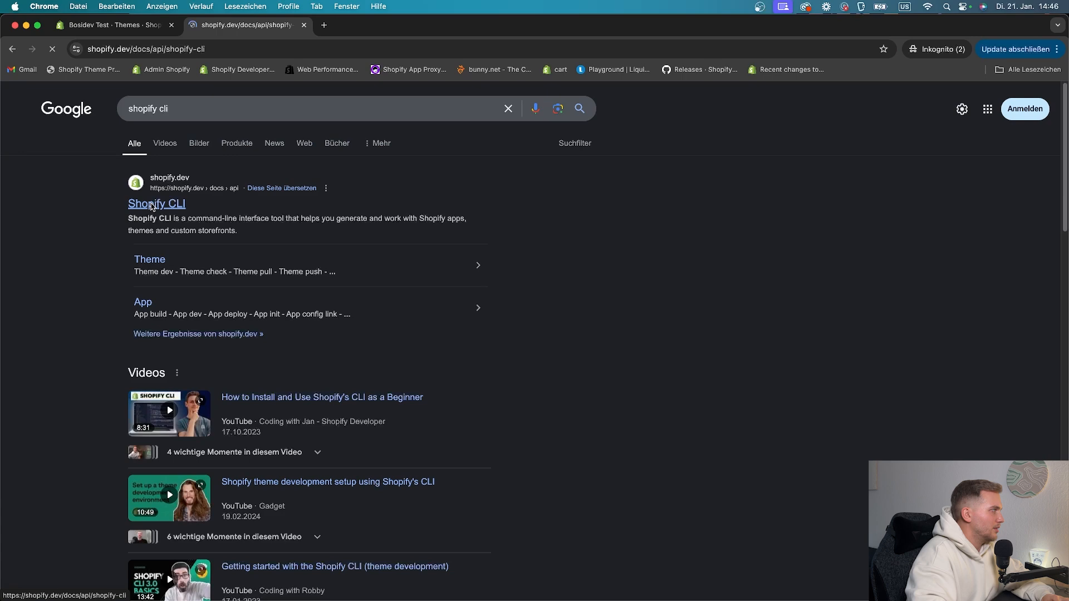
pyautogui.click(157, 203)
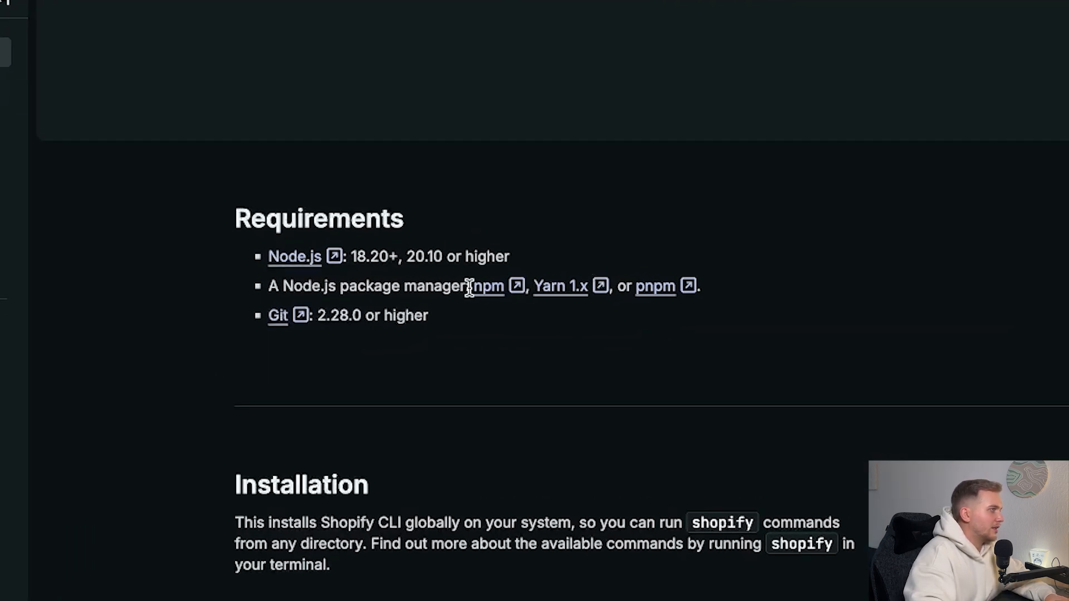
pyautogui.moveTo(435, 320)
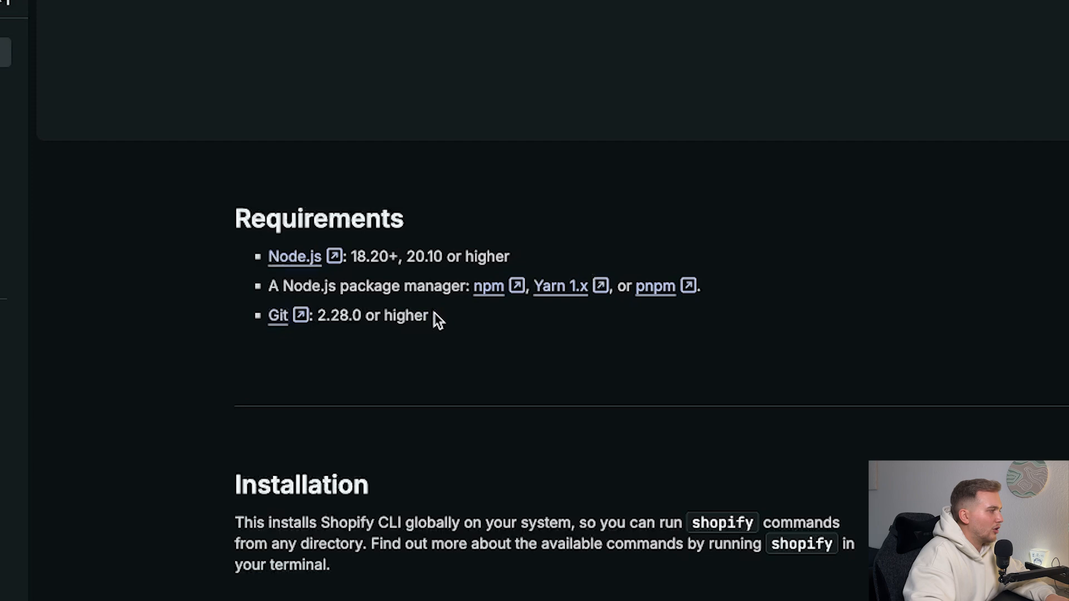
pyautogui.moveTo(335, 316); pyautogui.dragTo(429, 316)
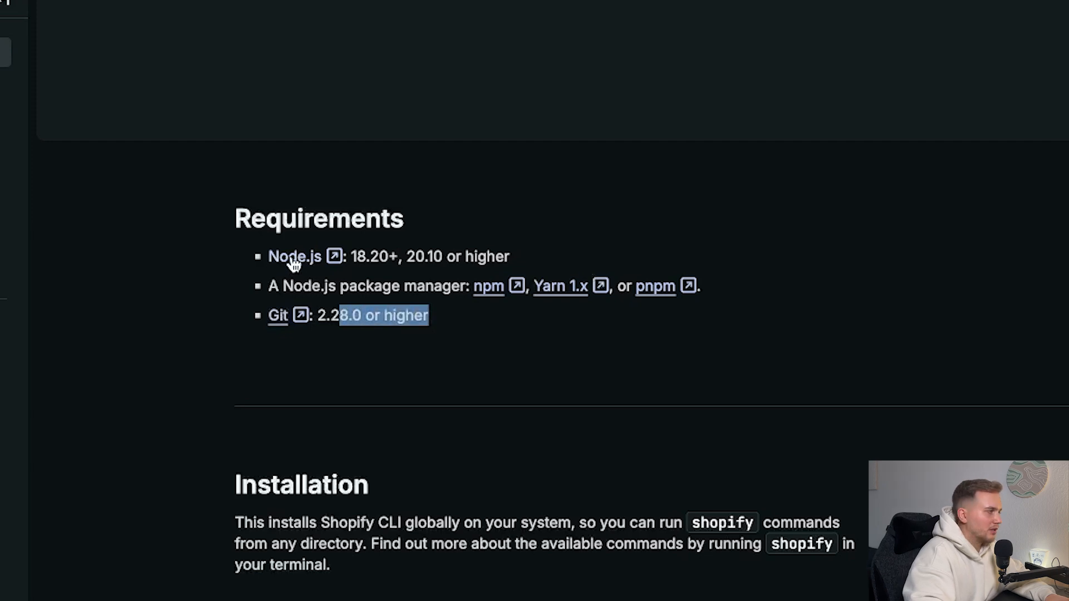
pyautogui.click(508, 343)
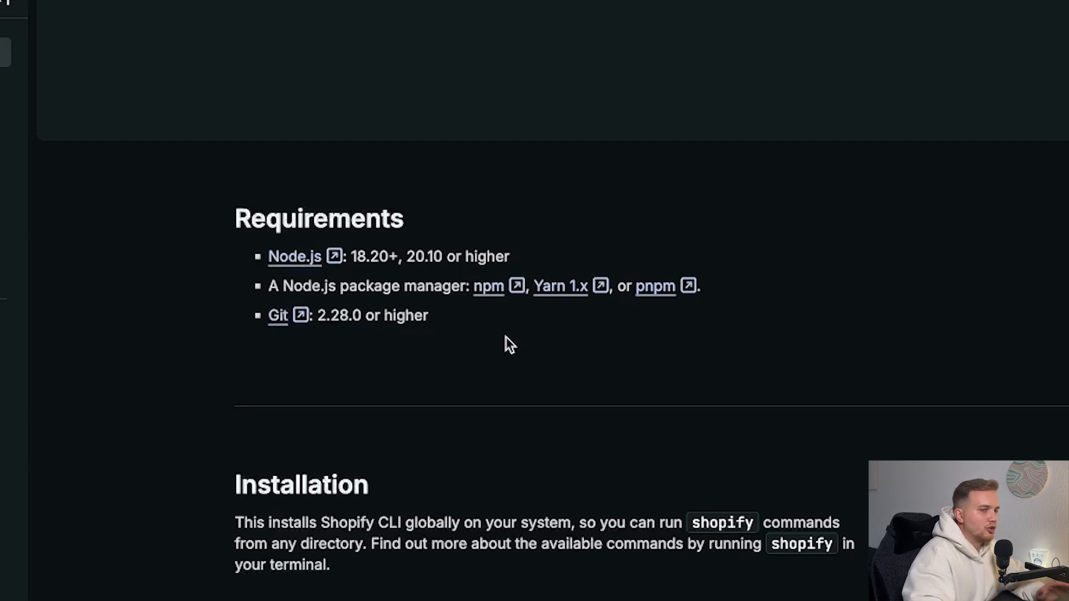
pyautogui.moveTo(902, 432)
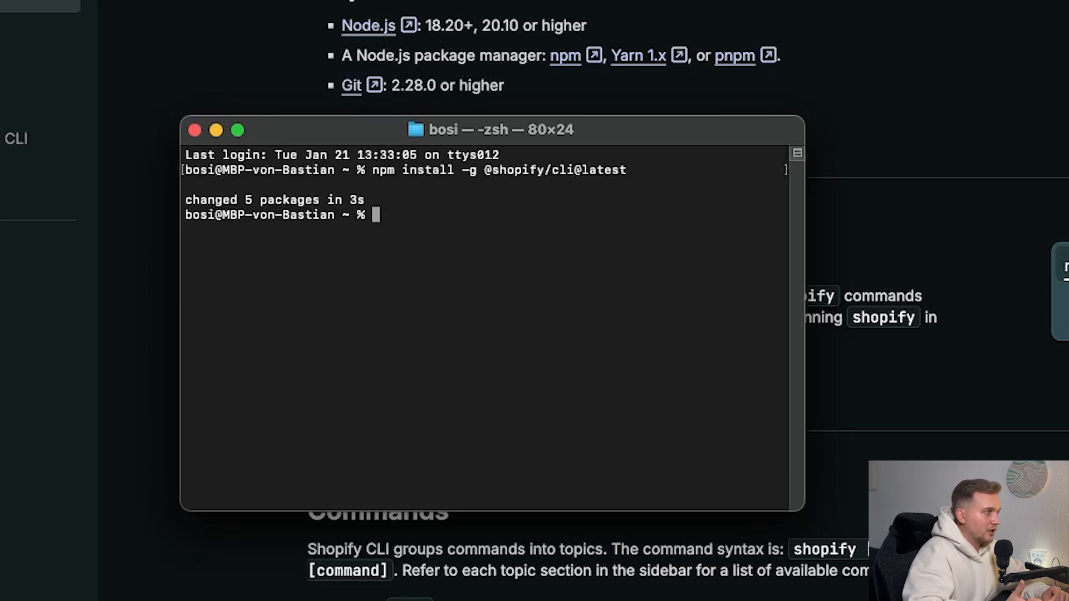
# Run shopify version to confirm the Shopify CLI reports 3.74.0.
pyautogui.write('shopify version')
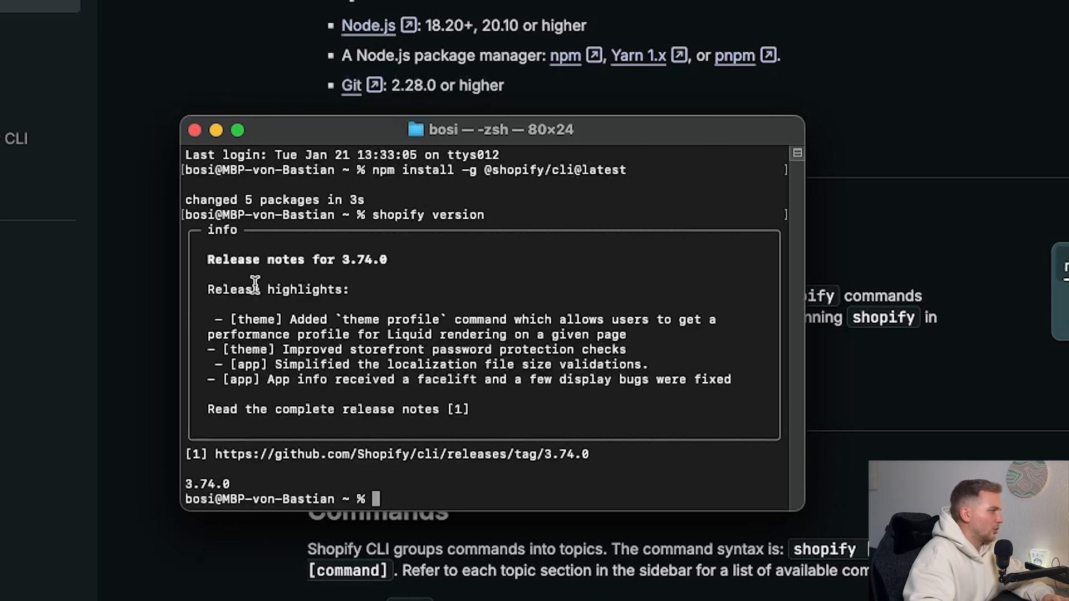
pyautogui.moveTo(382, 232)
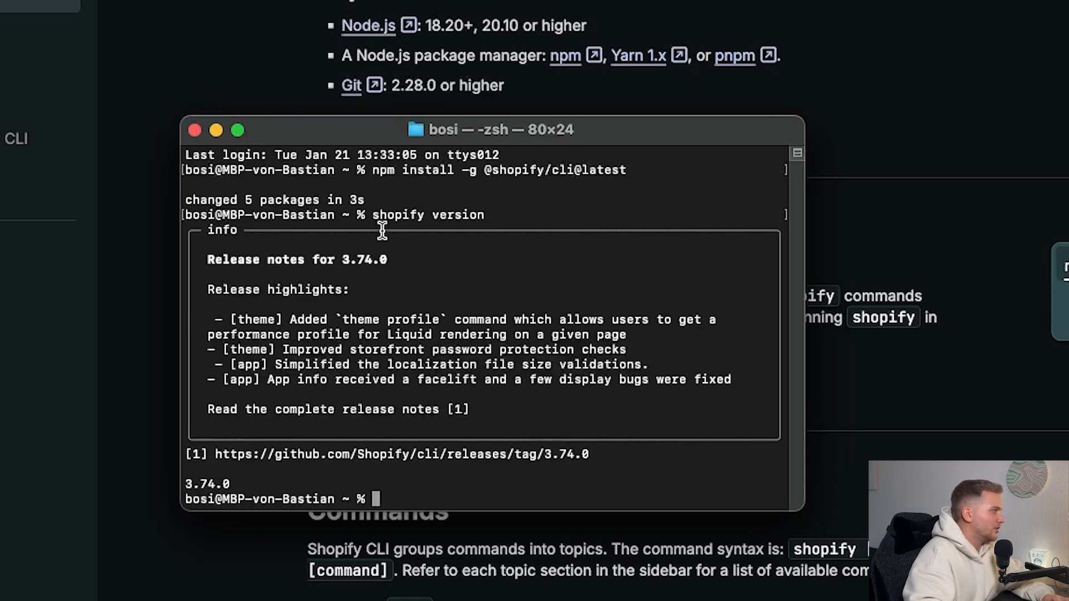
pyautogui.moveTo(499, 279)
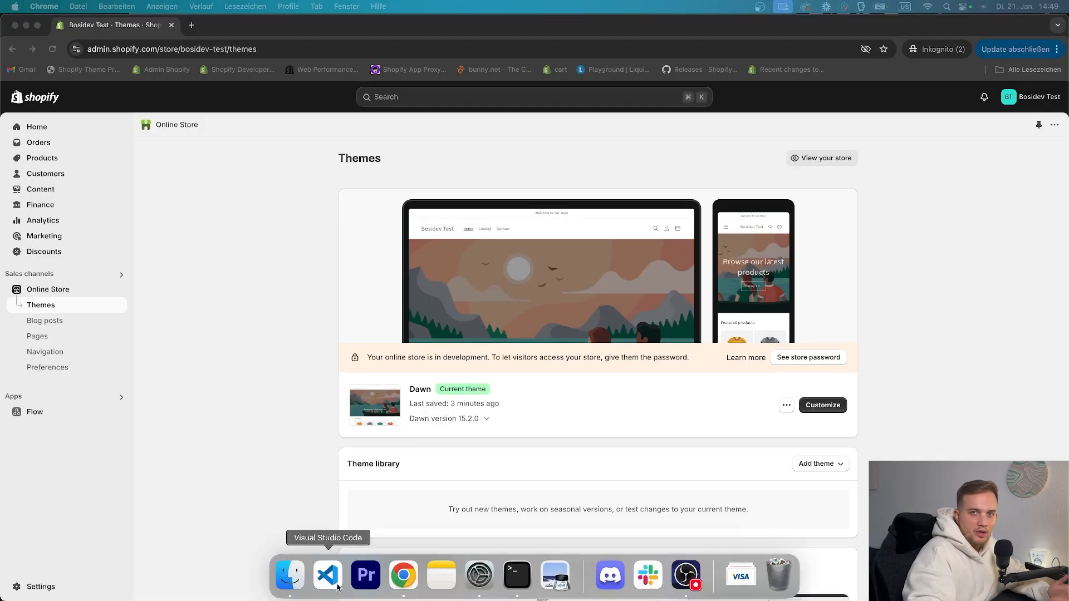
# Open a new VS Code window on the test-shop folder with the terminal panel shown.
pyautogui.click(327, 576)
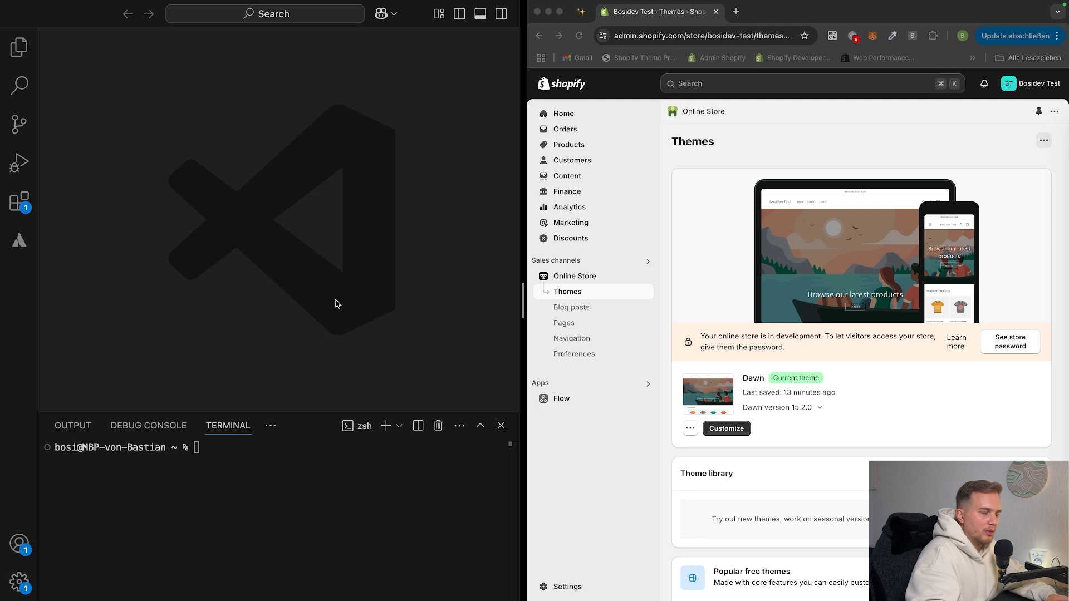
pyautogui.click(66, 8)
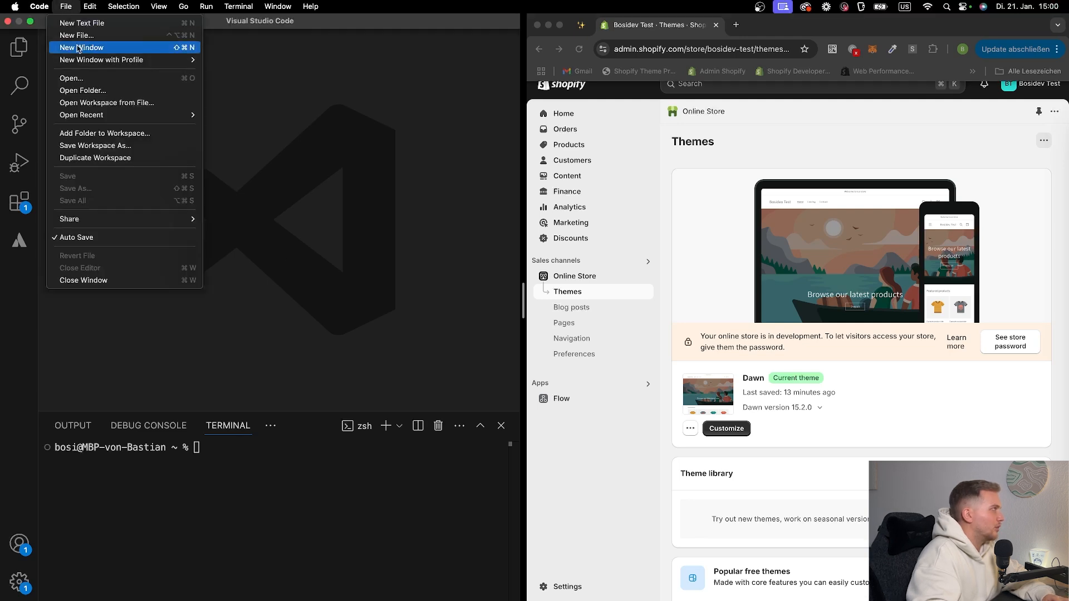
pyautogui.click(81, 47)
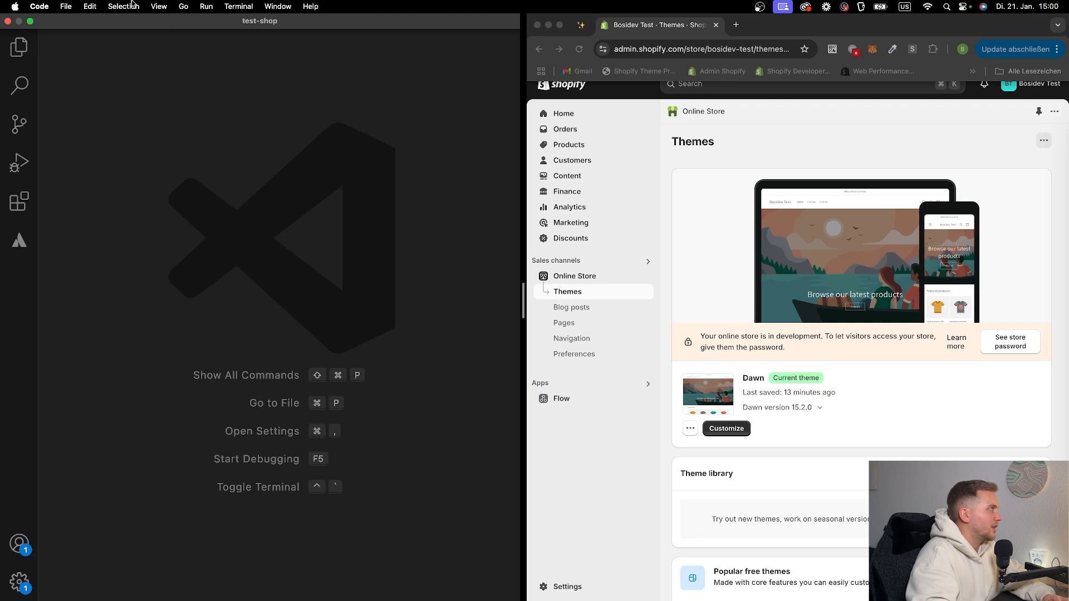
pyautogui.moveTo(162, 6)
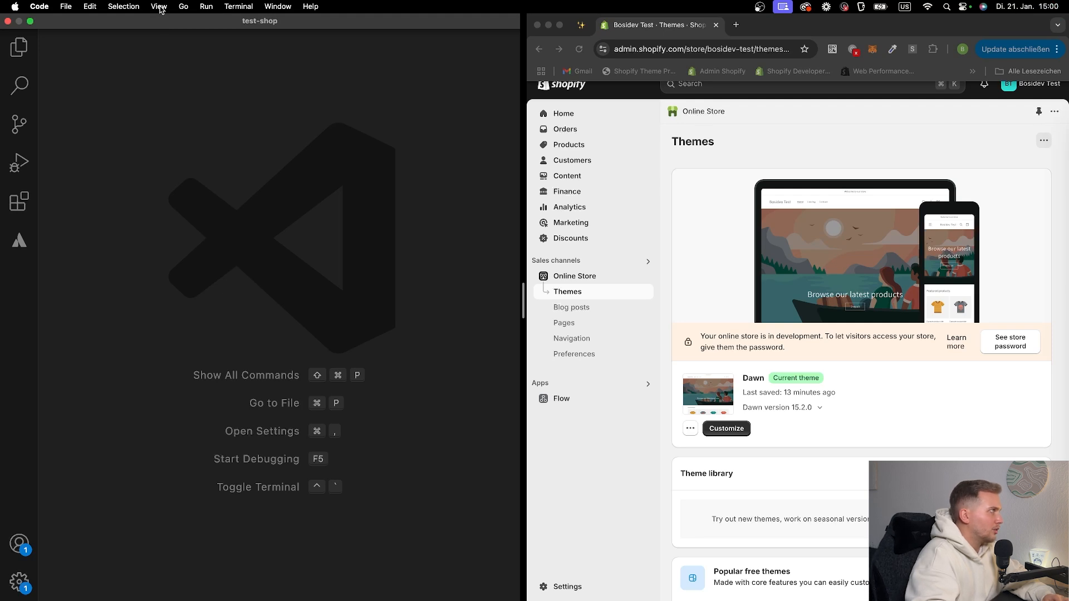
pyautogui.click(159, 6)
pyautogui.write('shopify theme pu')
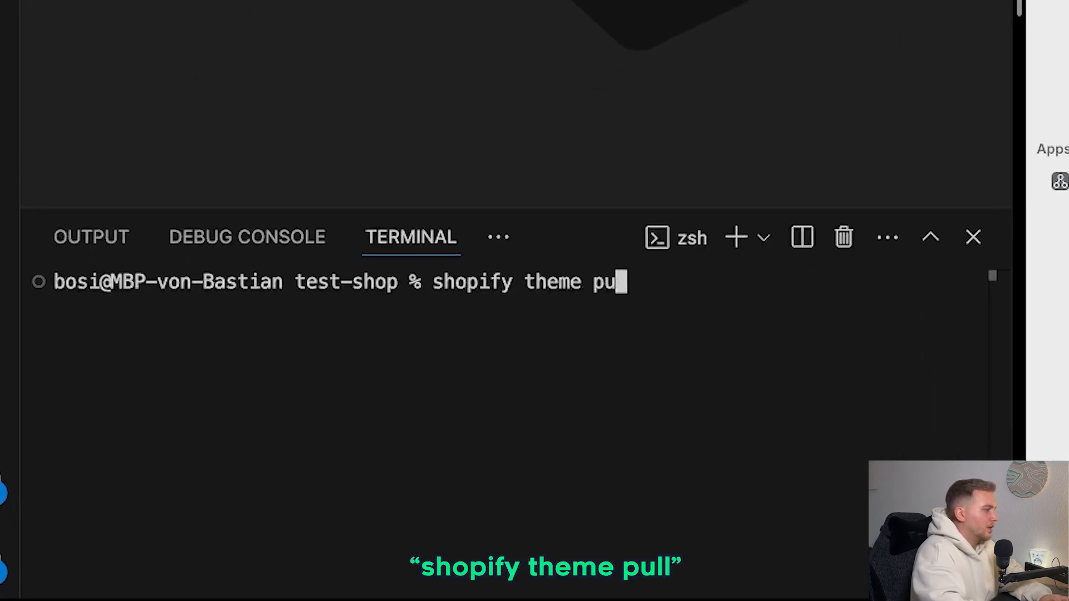
# Run shopify theme pull --store bosidev-test, copying the handle from the admin URL.
pyautogui.write('ll')
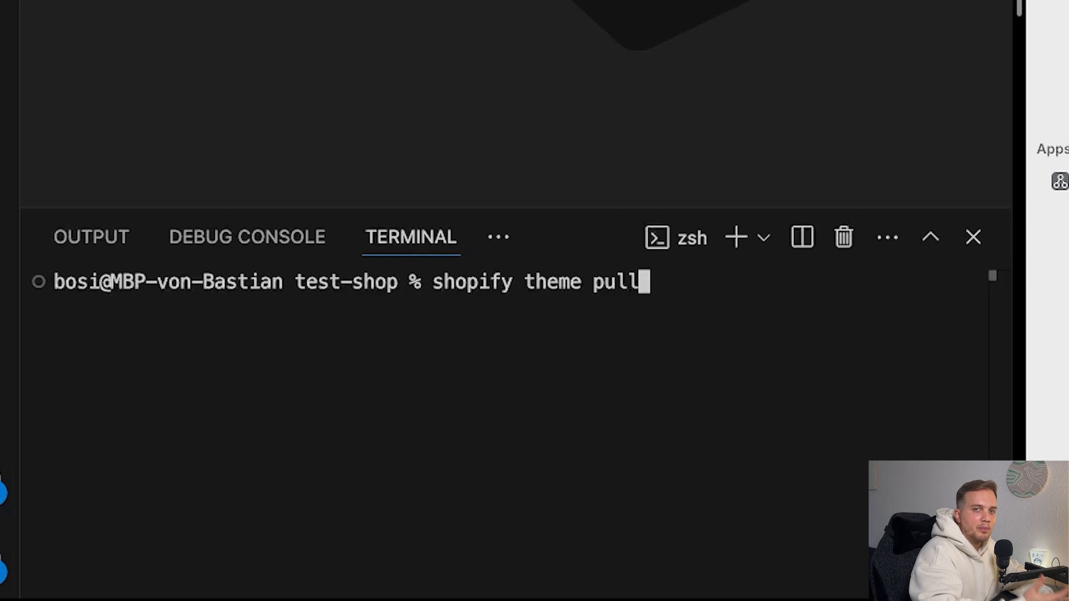
pyautogui.write('--')
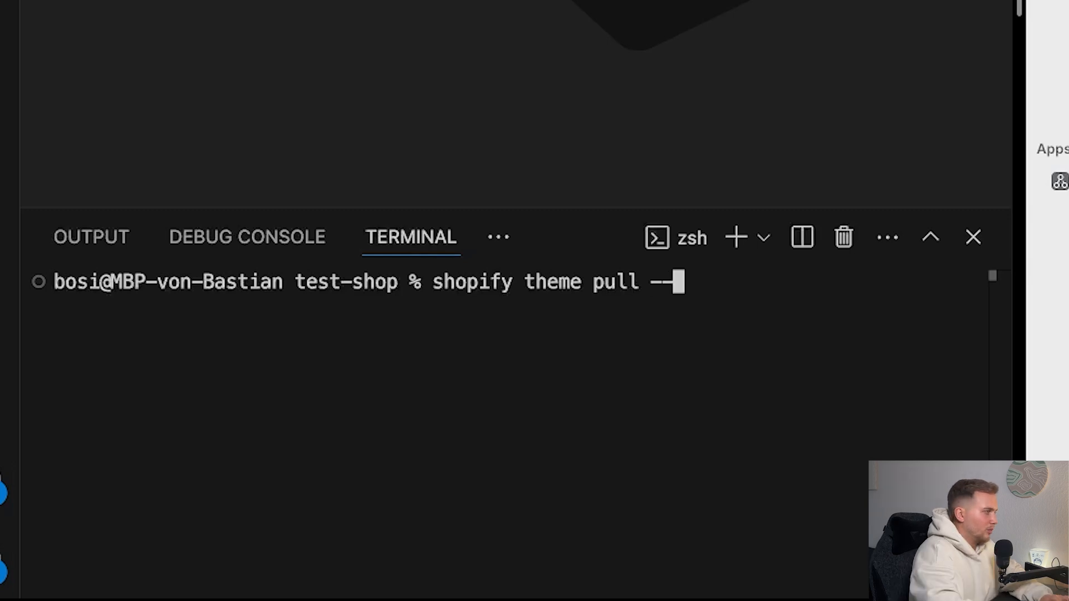
pyautogui.write('store')
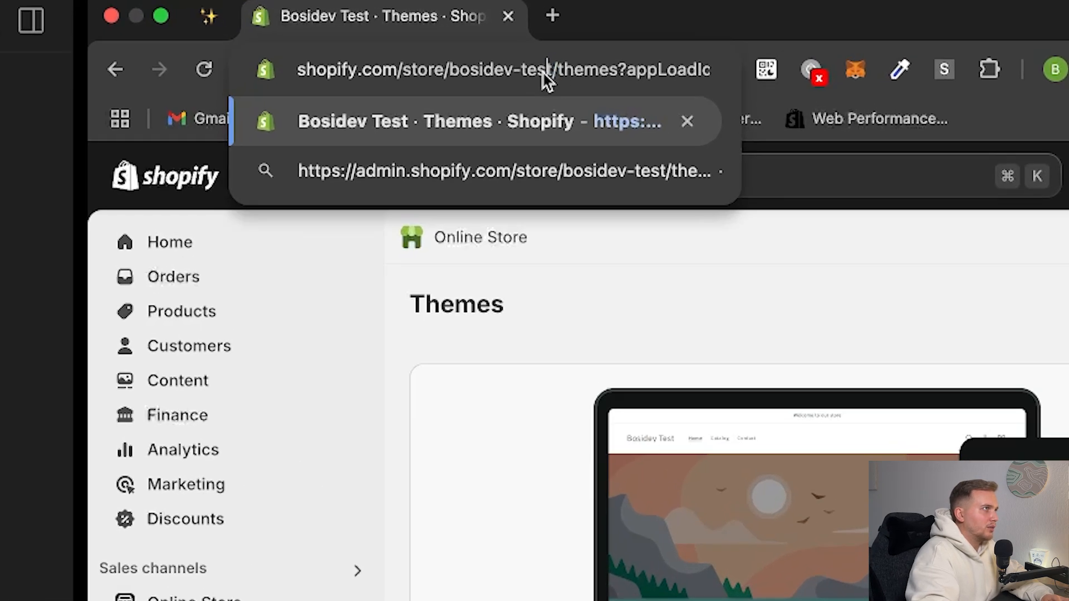
pyautogui.doubleClick(495, 72)
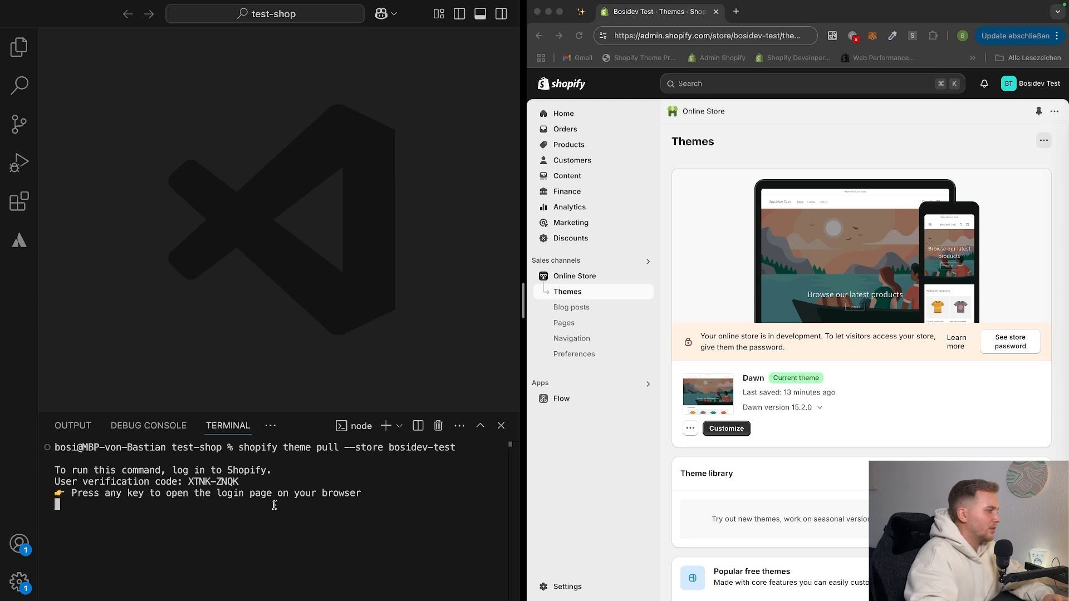
# Open the Shopify login page and confirm the matching verification code.
pyautogui.press('enter')
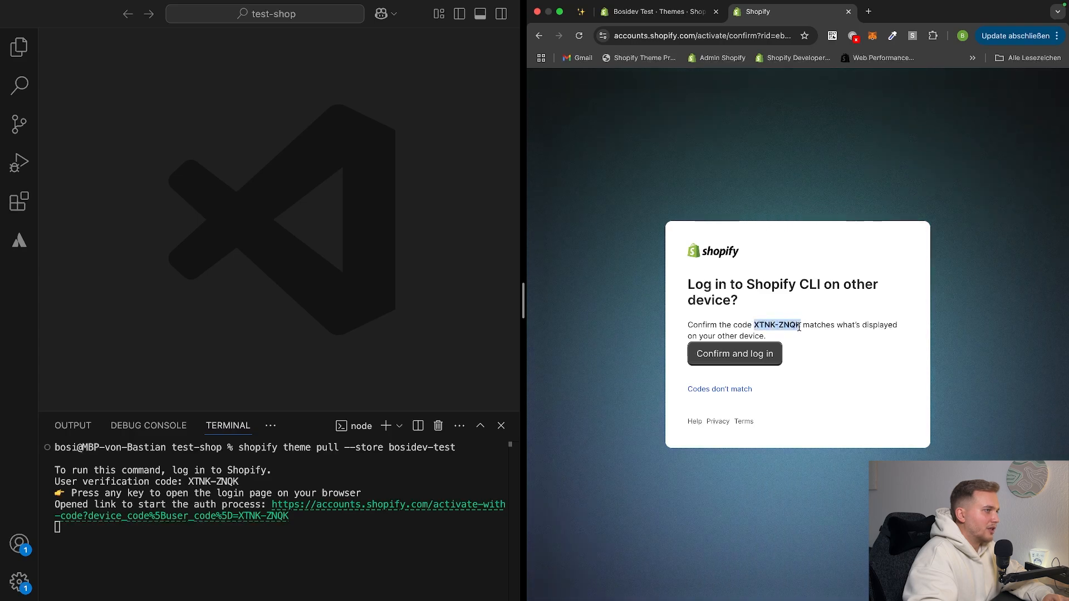
pyautogui.click(734, 354)
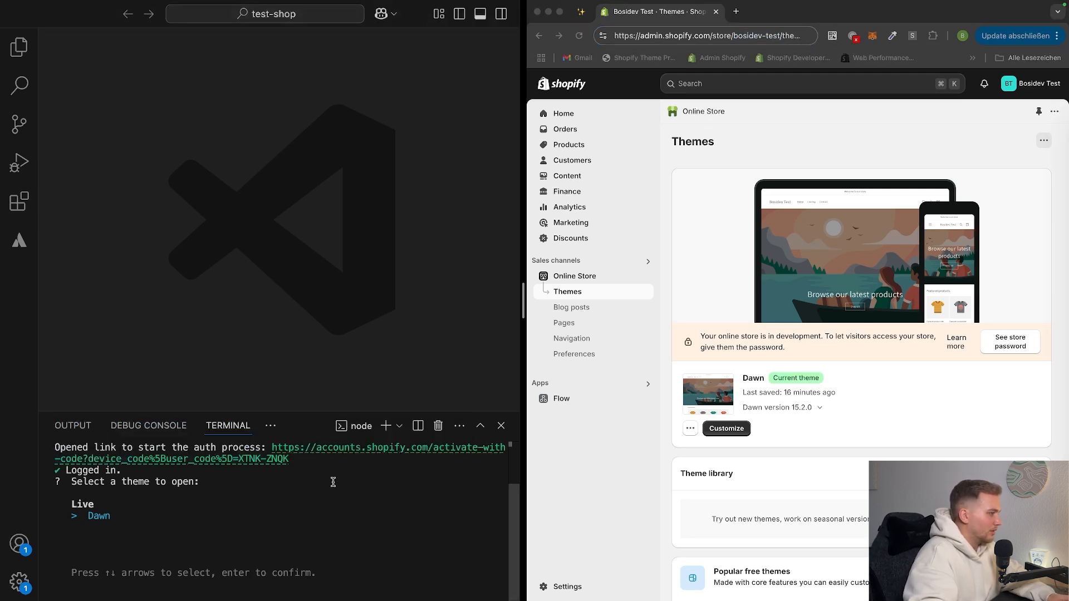
# Pull the Dawn theme and open assets/base.css from the Explorer.
pyautogui.press('Enter')
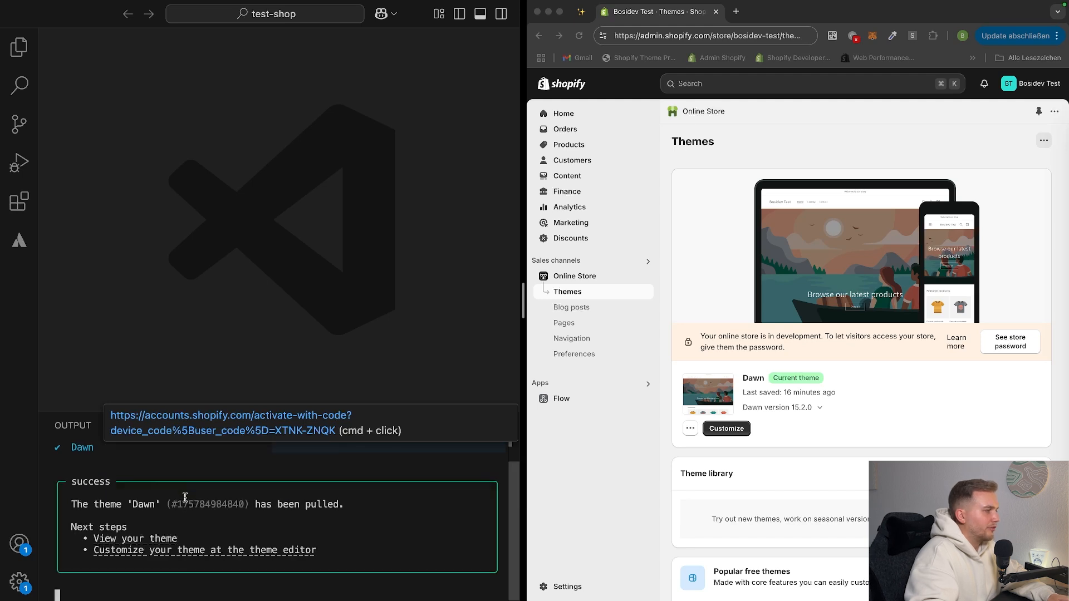
pyautogui.click(19, 47)
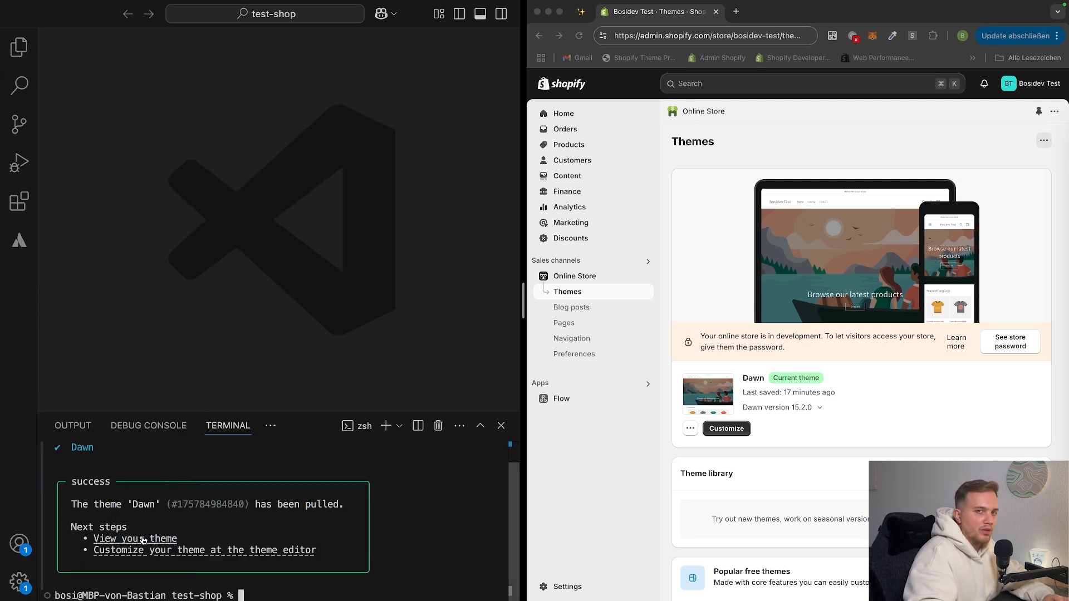
pyautogui.click(135, 539)
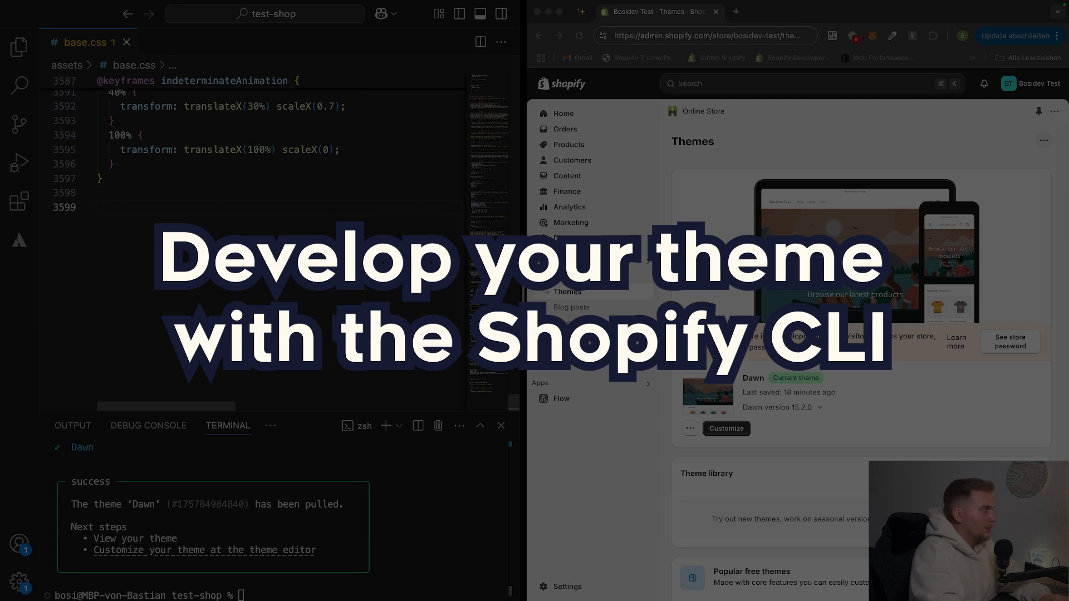
# Type the h1 heading selector, then run shopify theme dev in the terminal.
pyautogui.write('h1, h2, h3, h4, h5, h6 {')
pyautogui.write('color: red !important;')
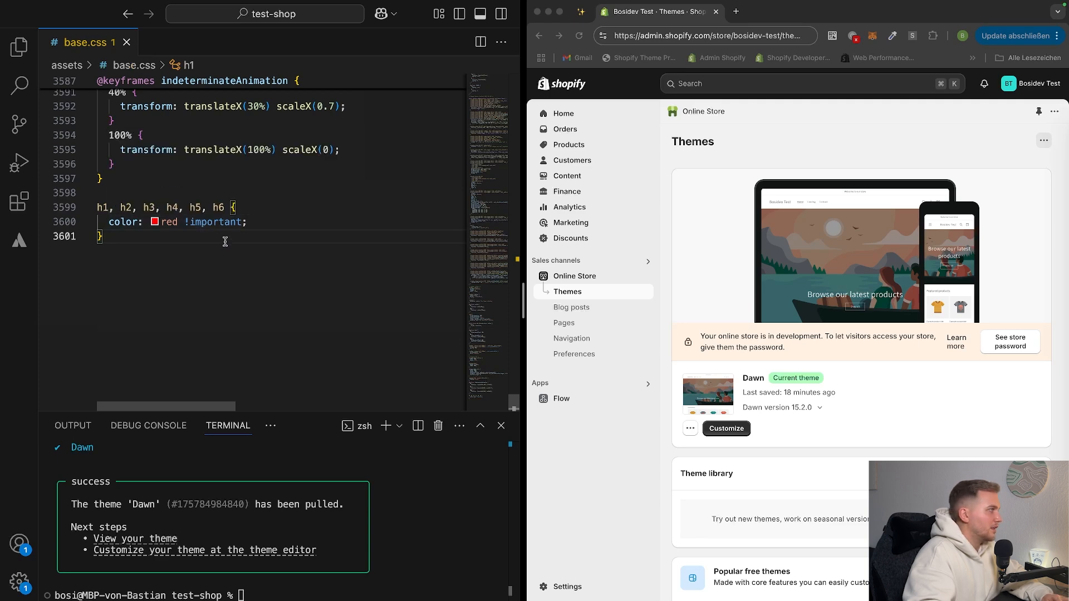
pyautogui.moveTo(946, 348)
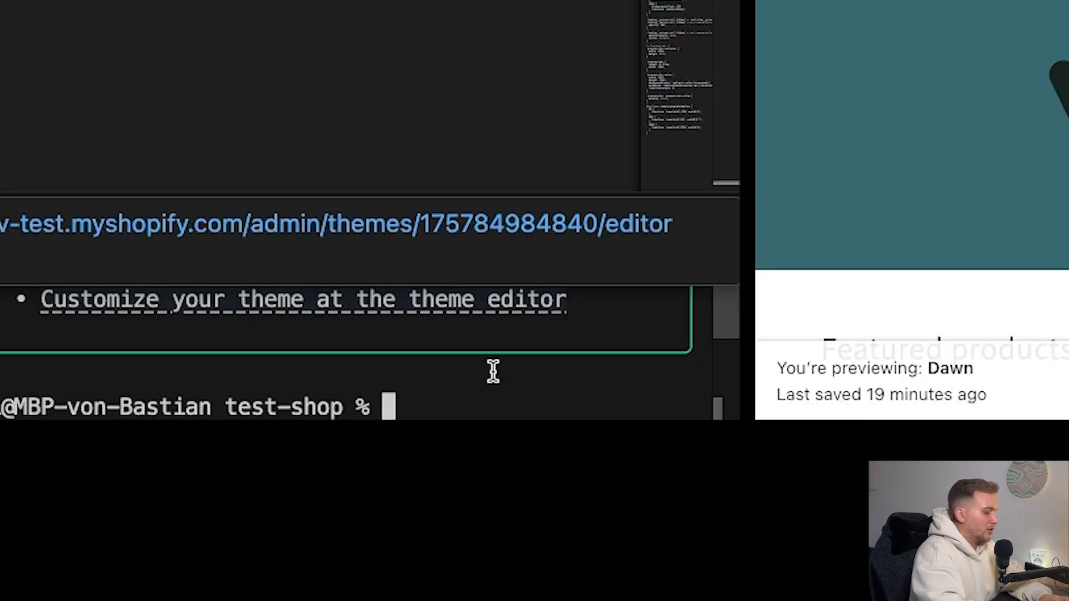
pyautogui.write('shopify theme dev')
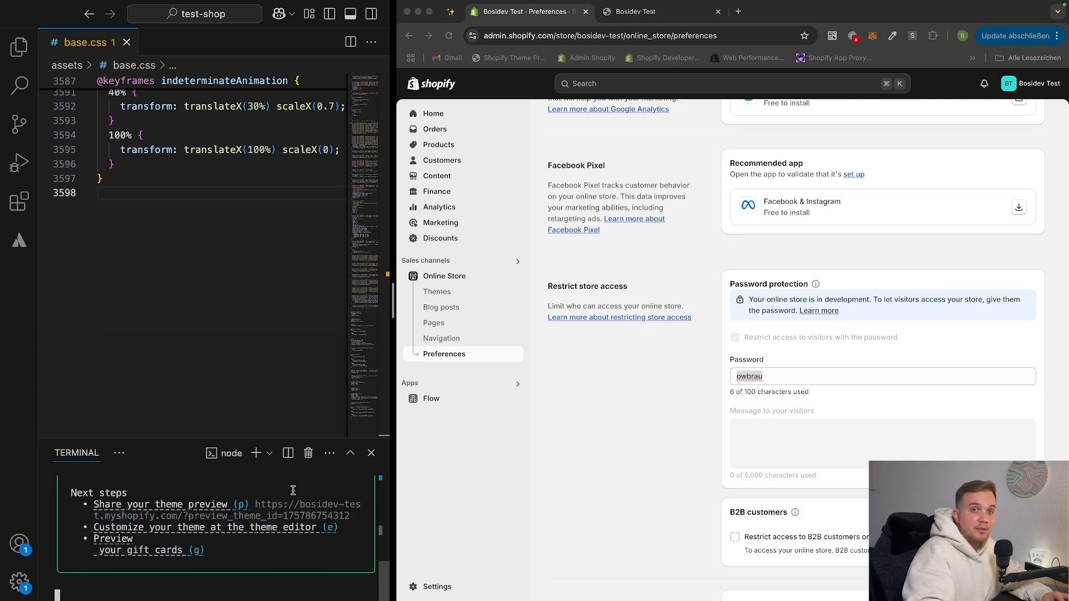
pyautogui.moveTo(138, 508)
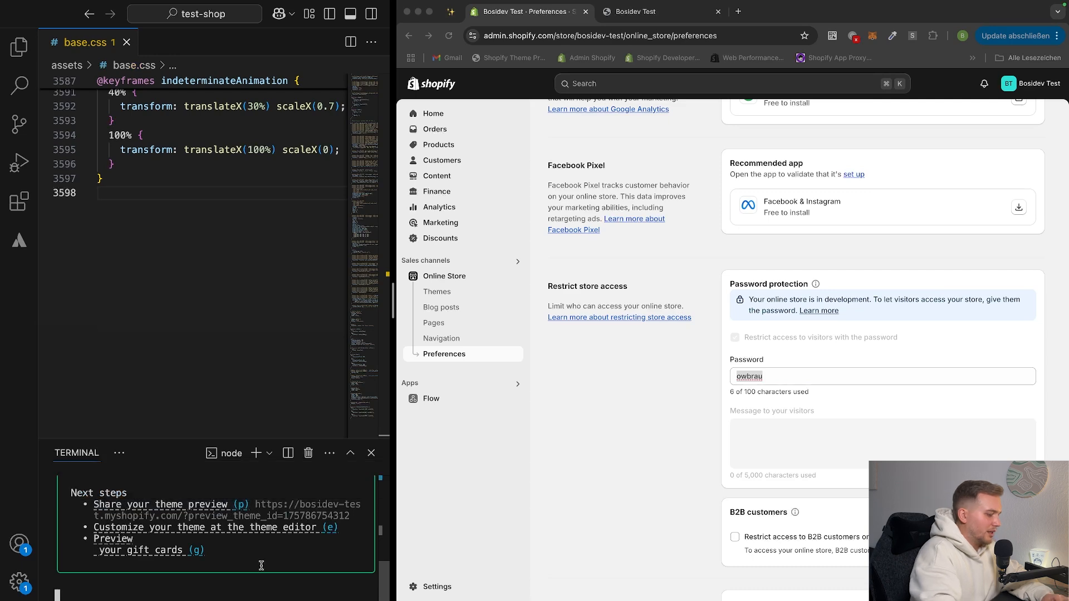
# Preview the development theme, highlight its name, and type an h1 rule in base.css.
pyautogui.click(645, 12)
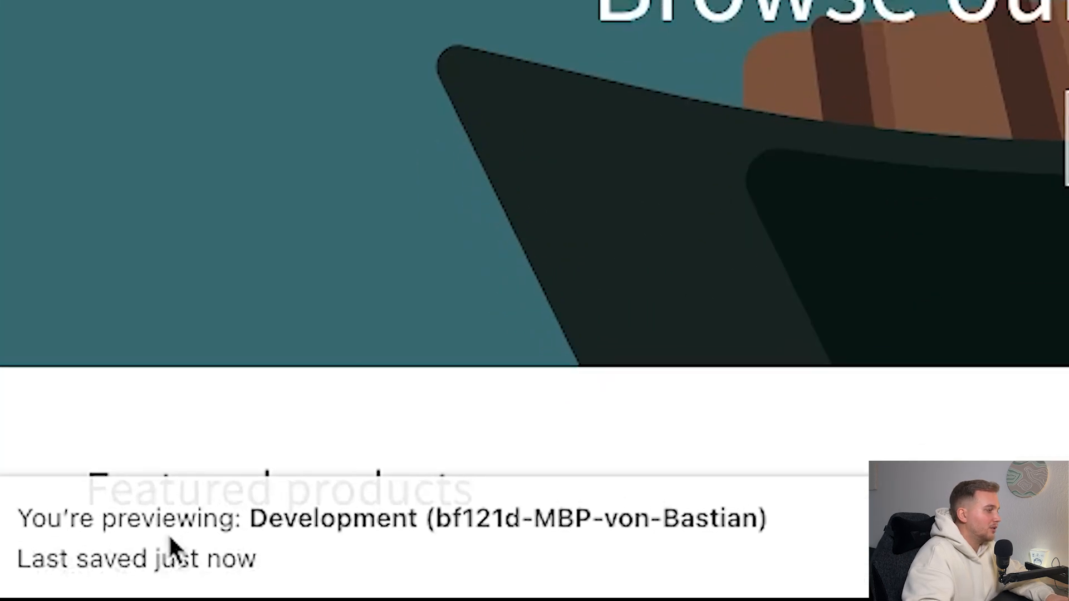
pyautogui.doubleClick(331, 521)
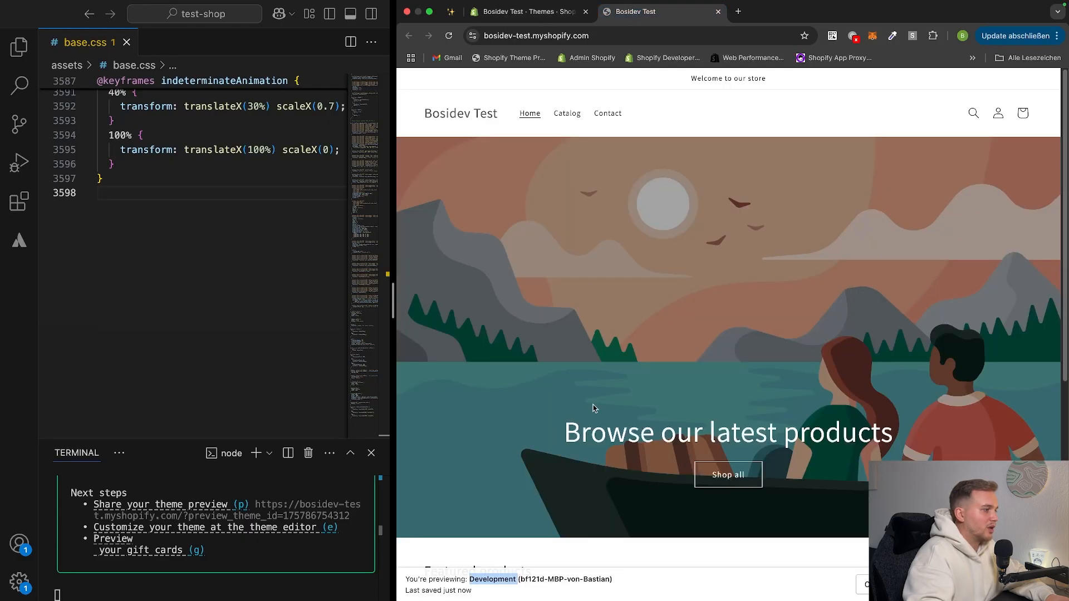
pyautogui.moveTo(672, 486)
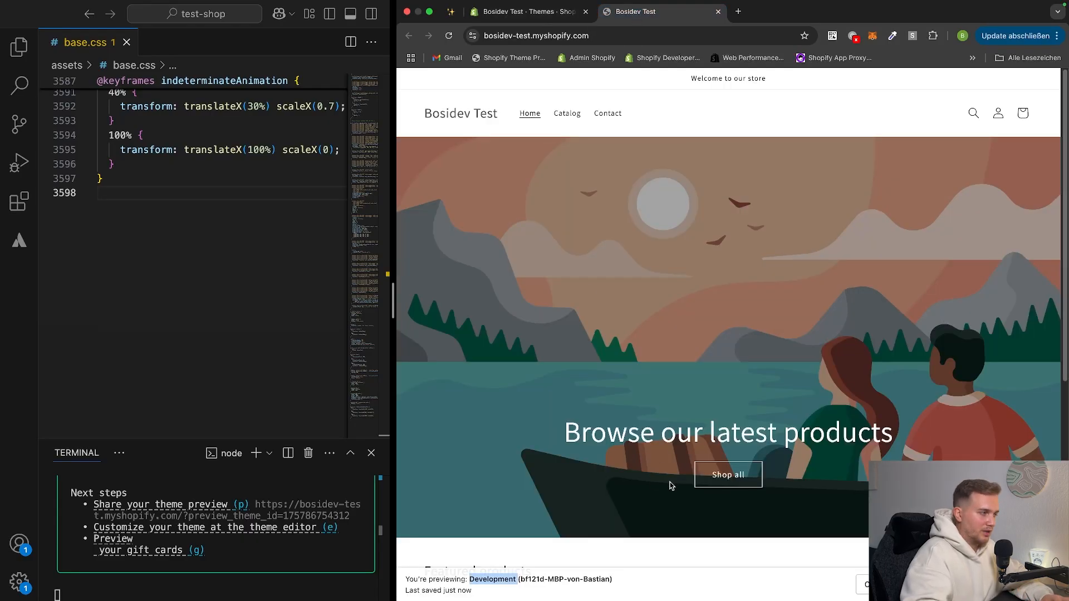
pyautogui.write('h1')
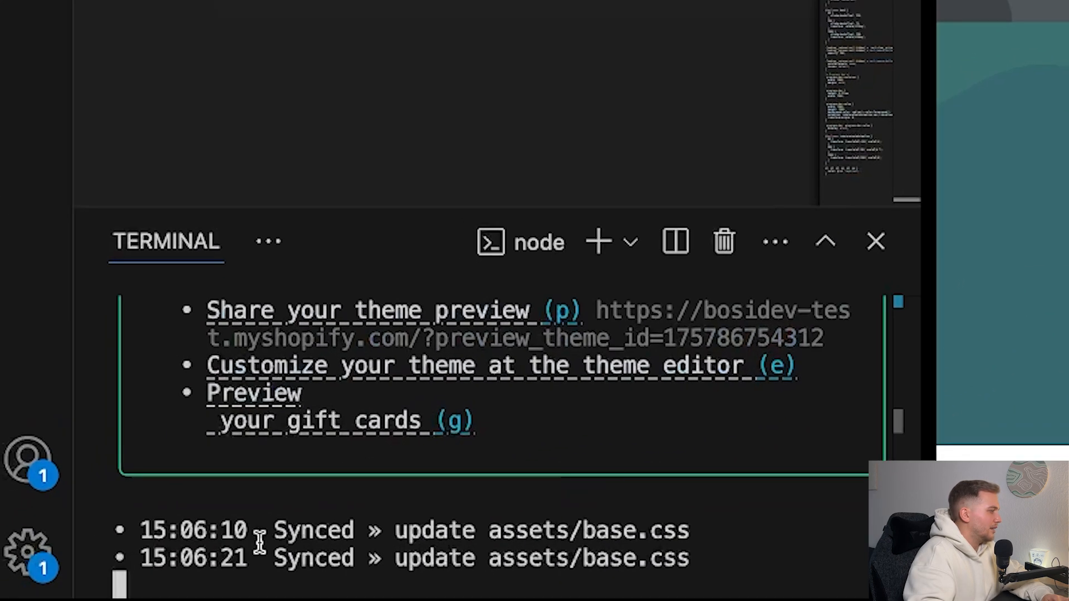
pyautogui.moveTo(874, 415)
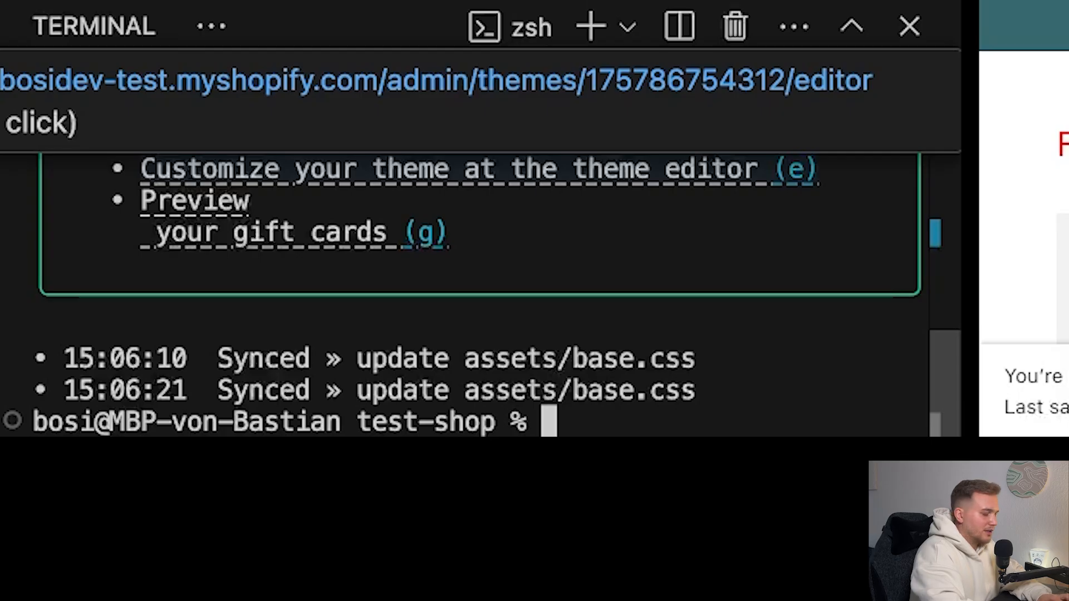
# Run shopify theme push and confirm the live Dawn theme as the target.
pyautogui.write('shopify theme push')
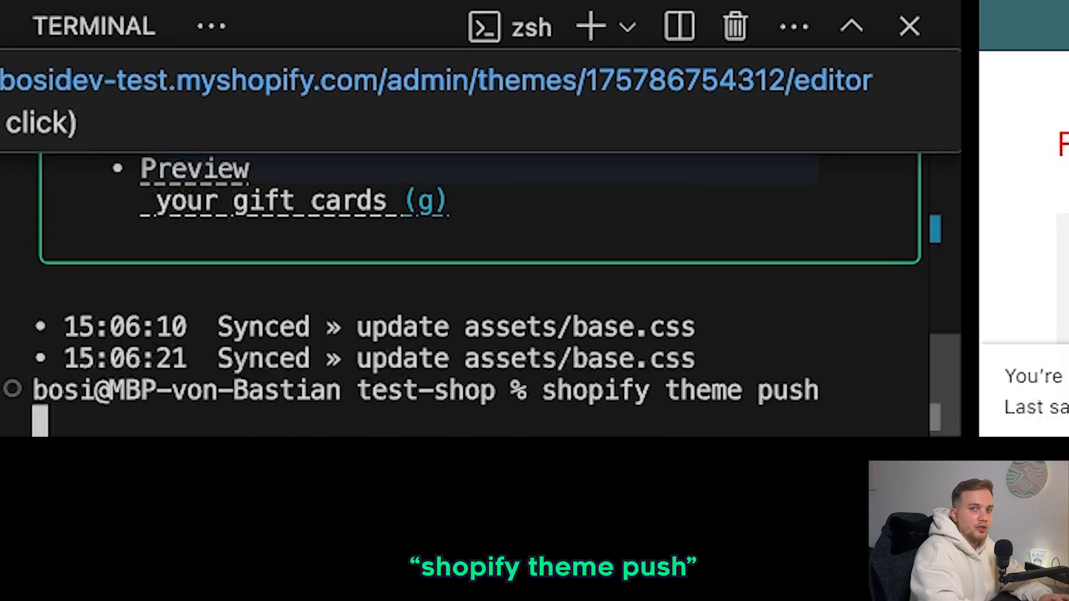
pyautogui.press('Enter')
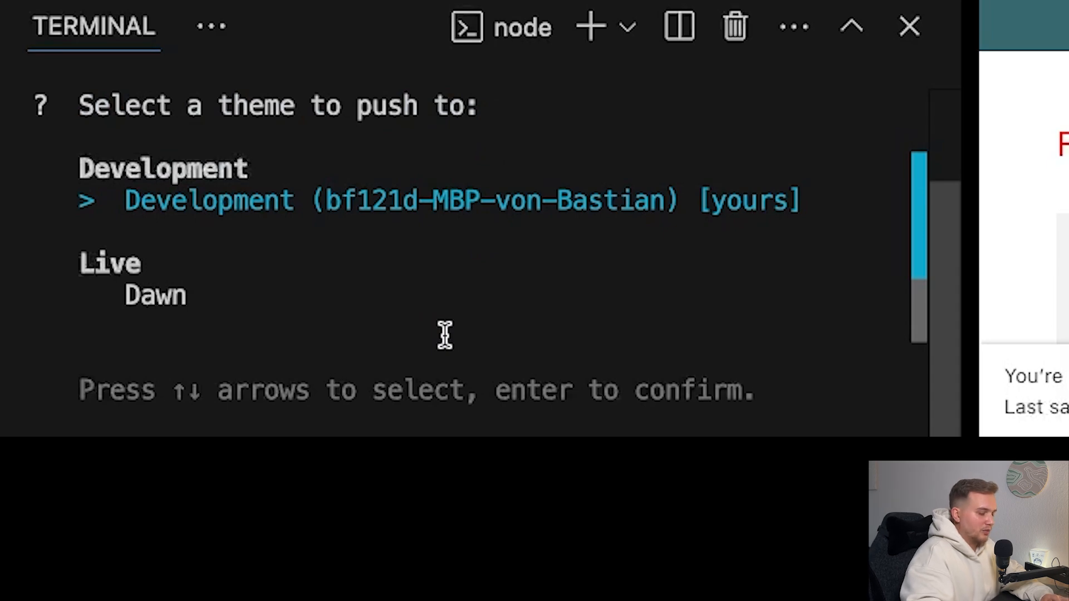
pyautogui.press('Down')
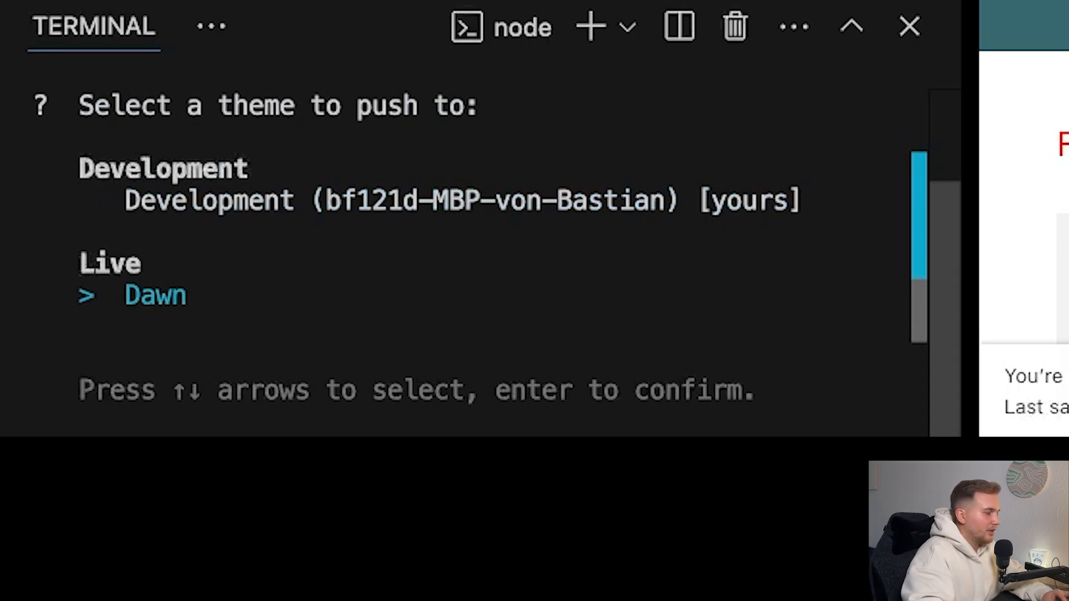
pyautogui.press('enter')
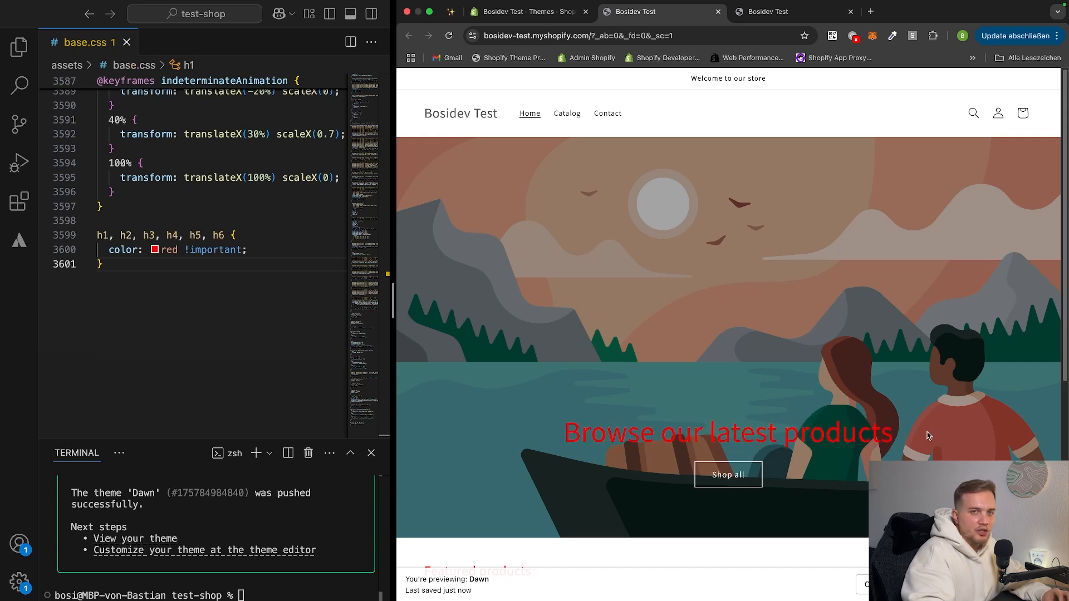
pyautogui.moveTo(826, 367)
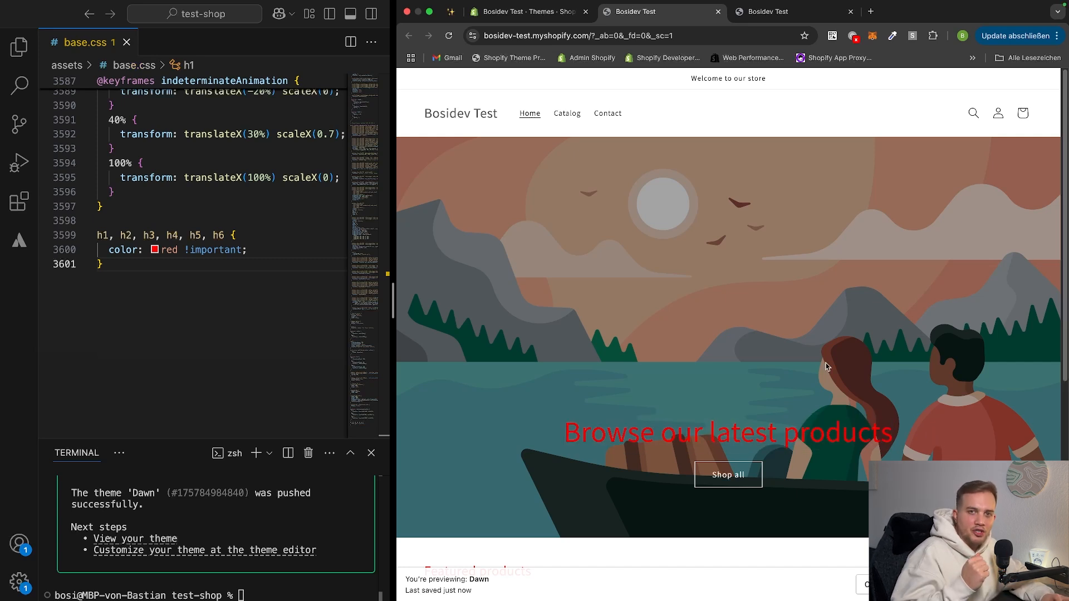
pyautogui.moveTo(692, 309)
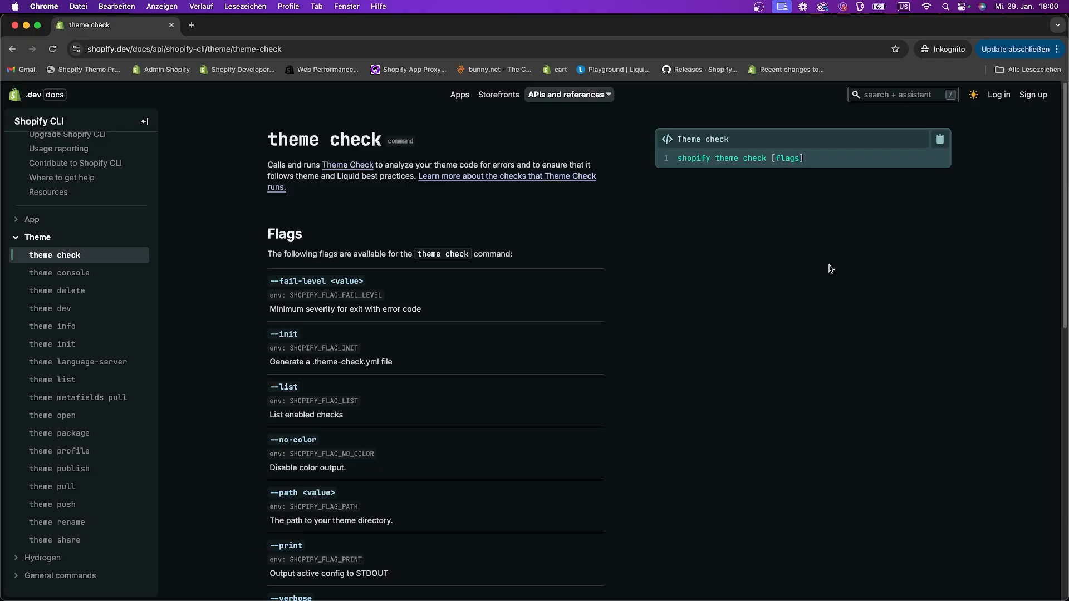
pyautogui.moveTo(237, 276)
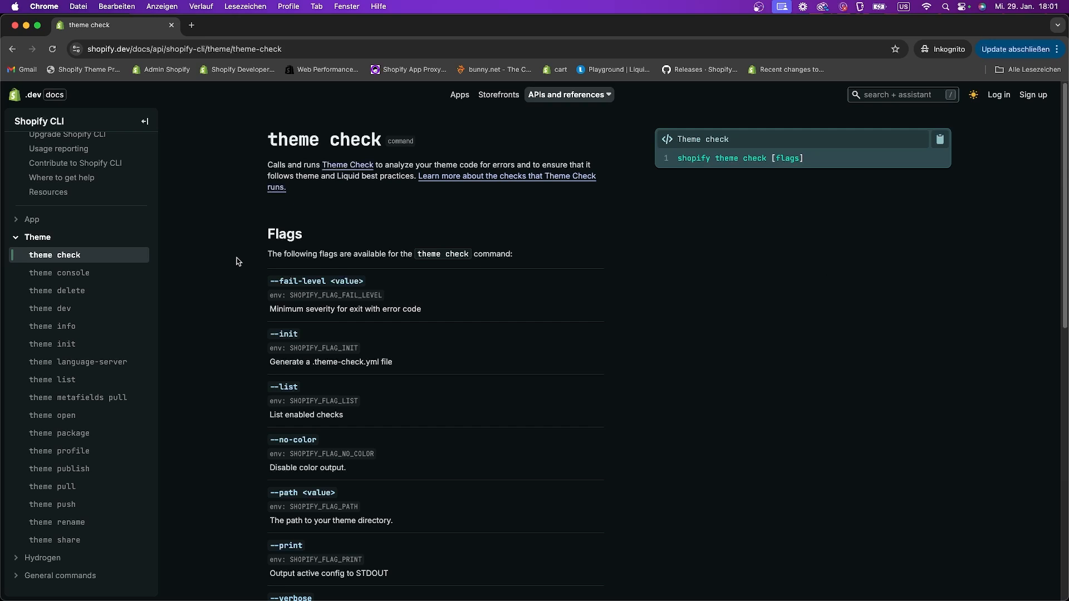
pyautogui.moveTo(149, 261)
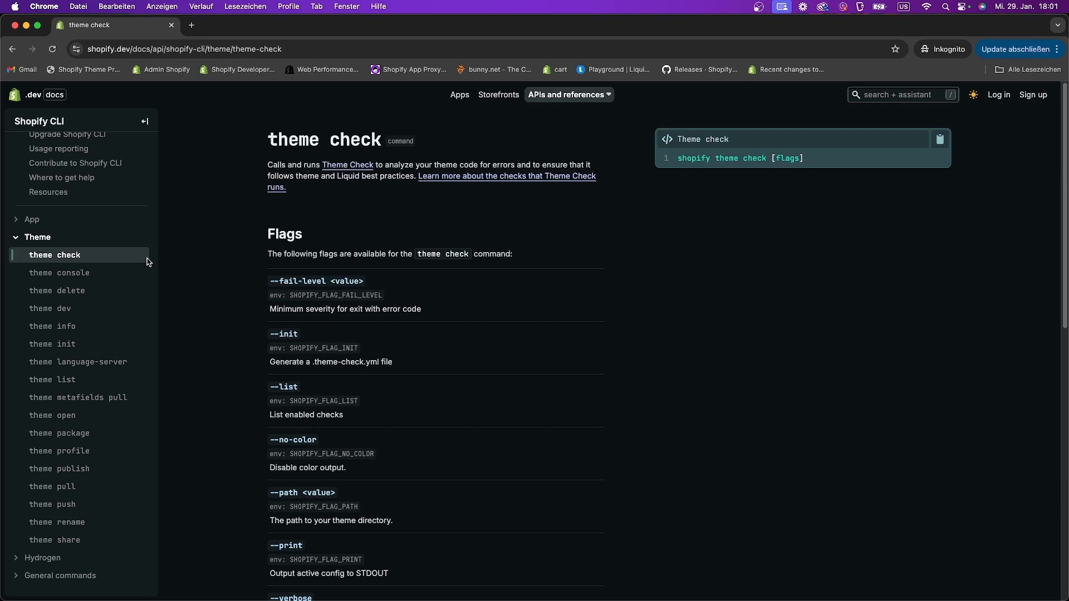
pyautogui.moveTo(507, 162)
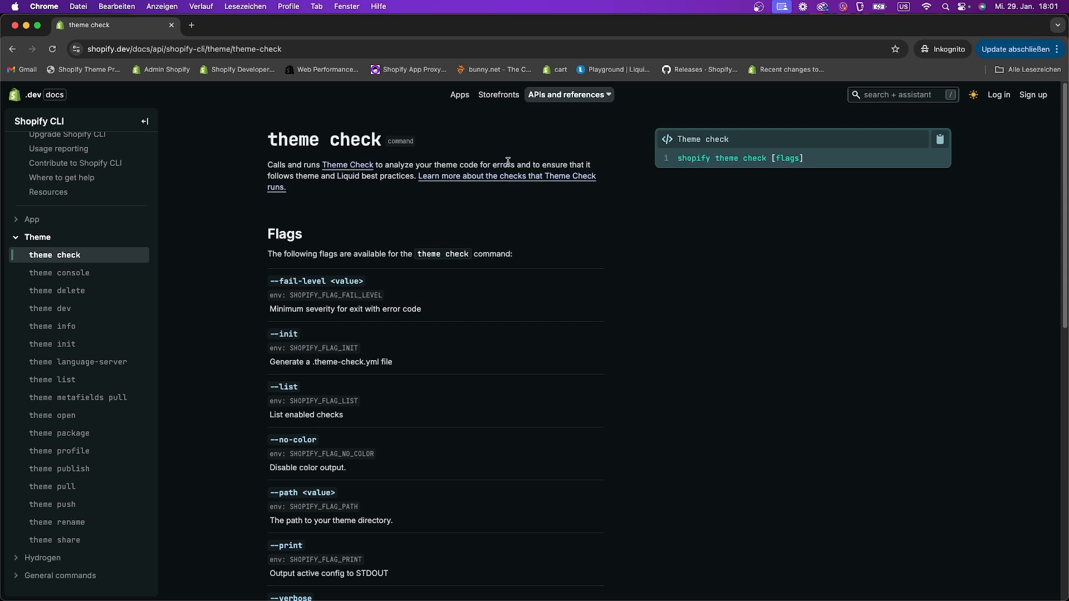
# Open the theme publish reference page from the Shopify CLI docs Theme sidebar.
pyautogui.click(59, 468)
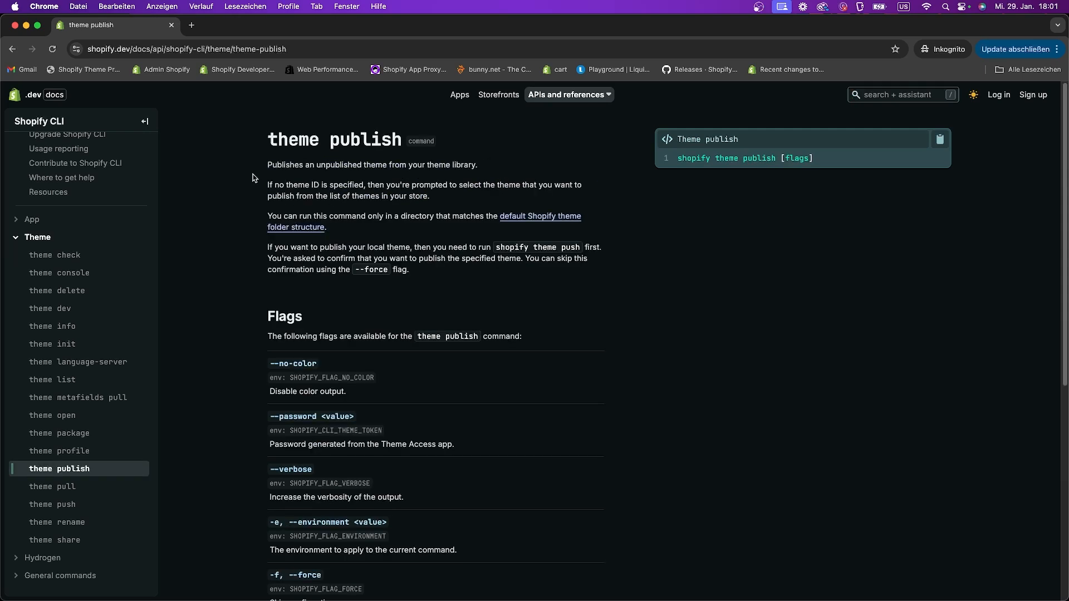
pyautogui.moveTo(239, 314)
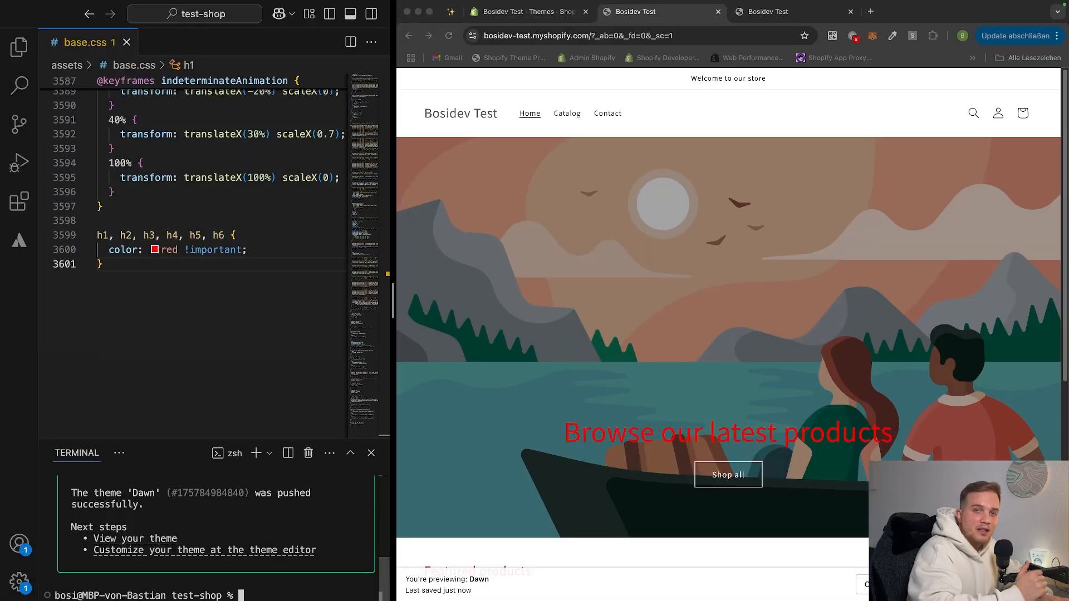
# Start the local server, set the heading color to blue, and begin a background property.
pyautogui.click(688, 428)
pyautogui.write('shopify theme dev')
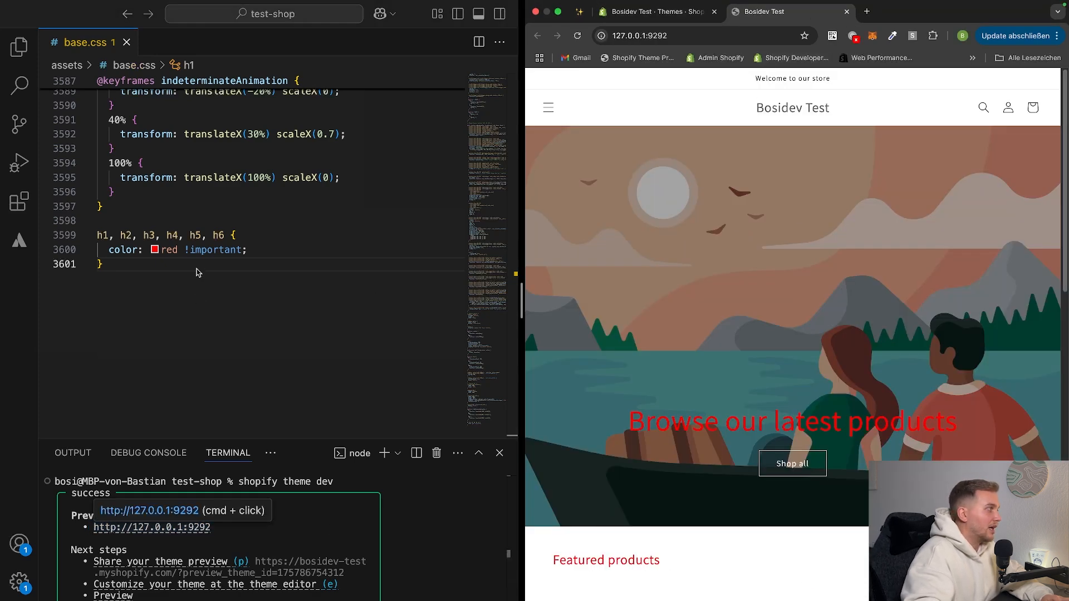
pyautogui.write('blue')
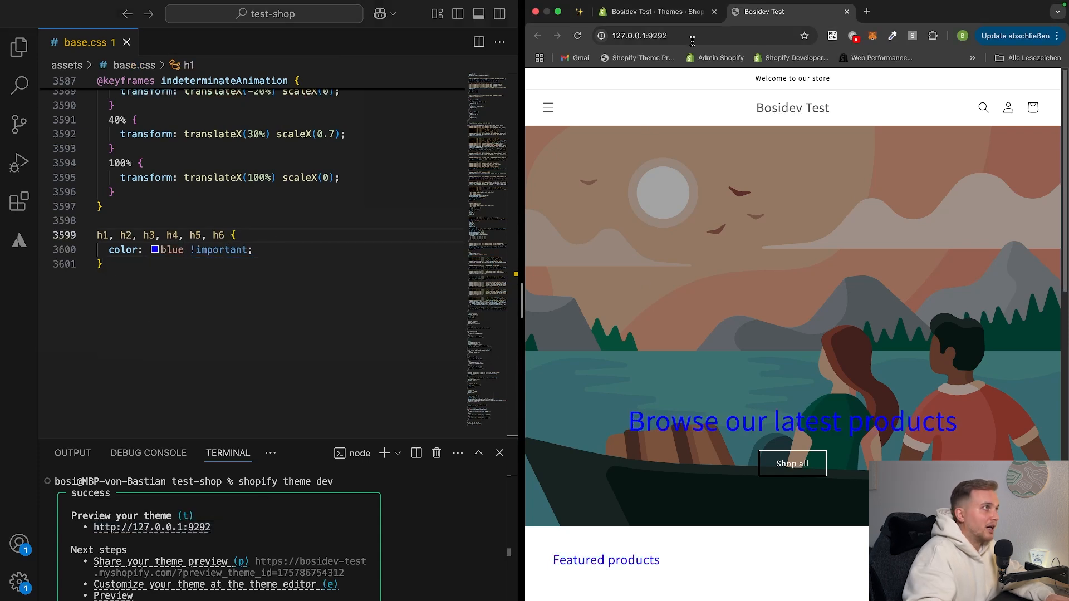
pyautogui.write('ba')
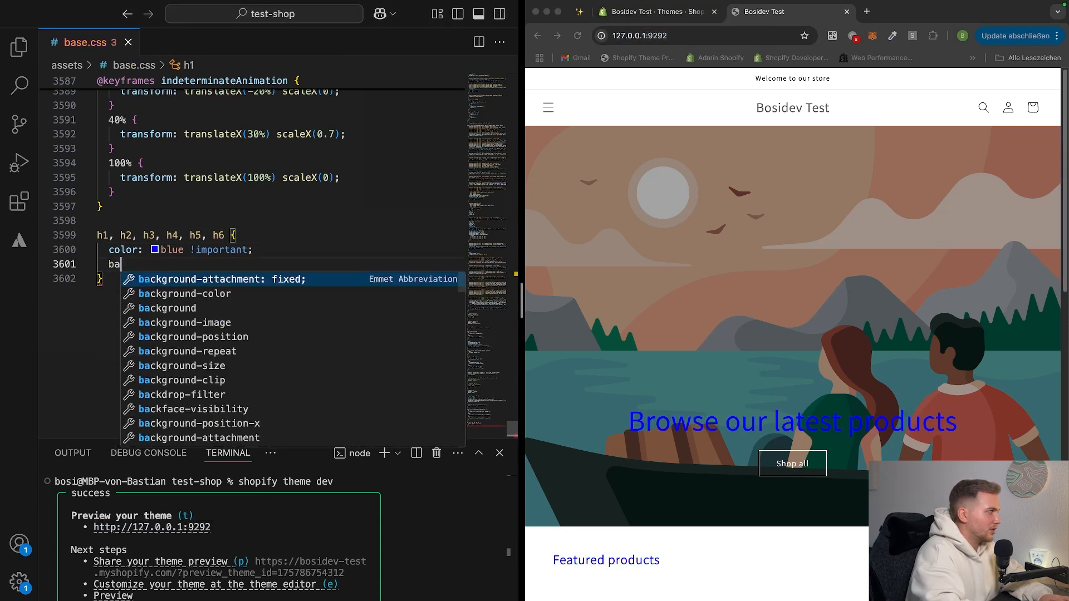